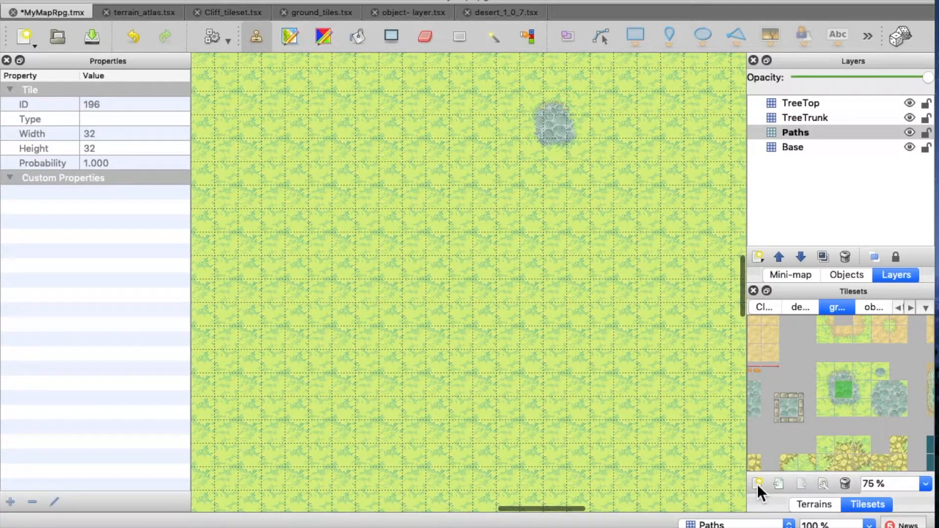
# Create a tileset from signpost-outsidestuff.png and save it as a .tsx file.
pyautogui.click(758, 484)
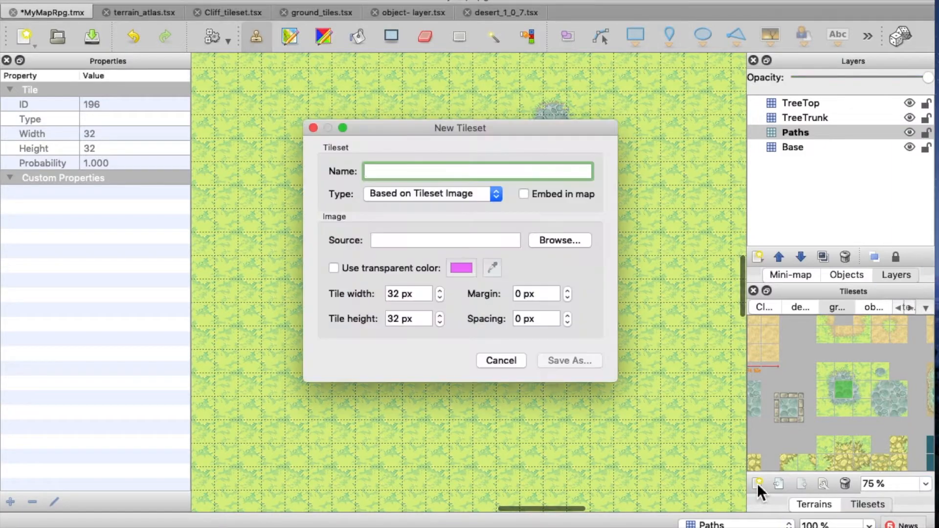
pyautogui.moveTo(559, 241)
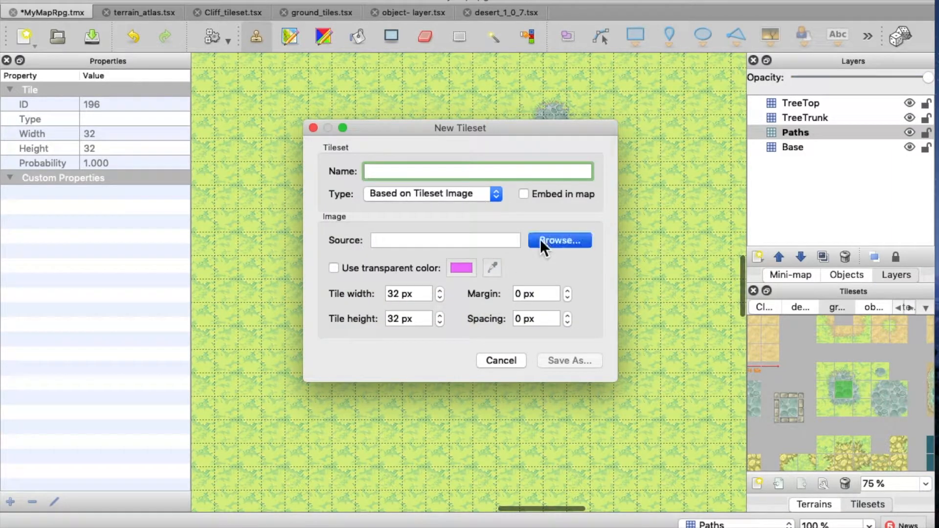
pyautogui.click(559, 240)
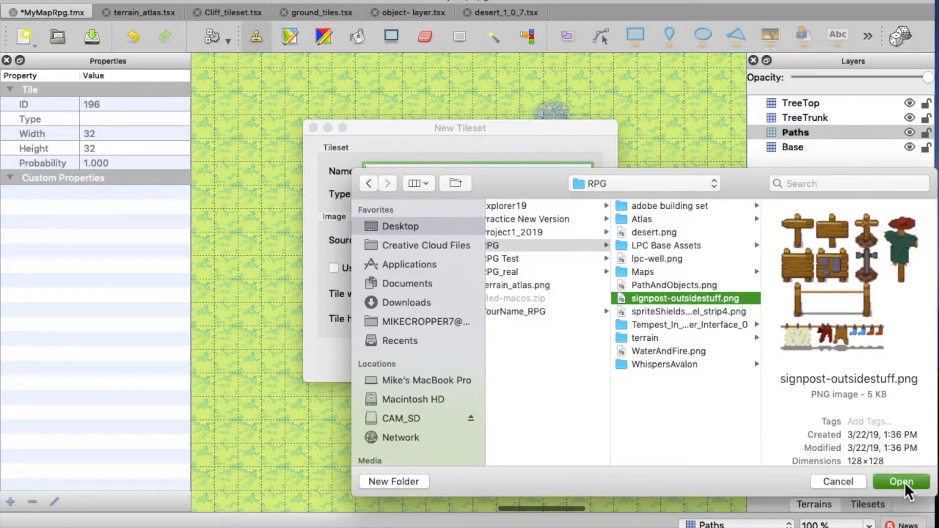
pyautogui.click(901, 482)
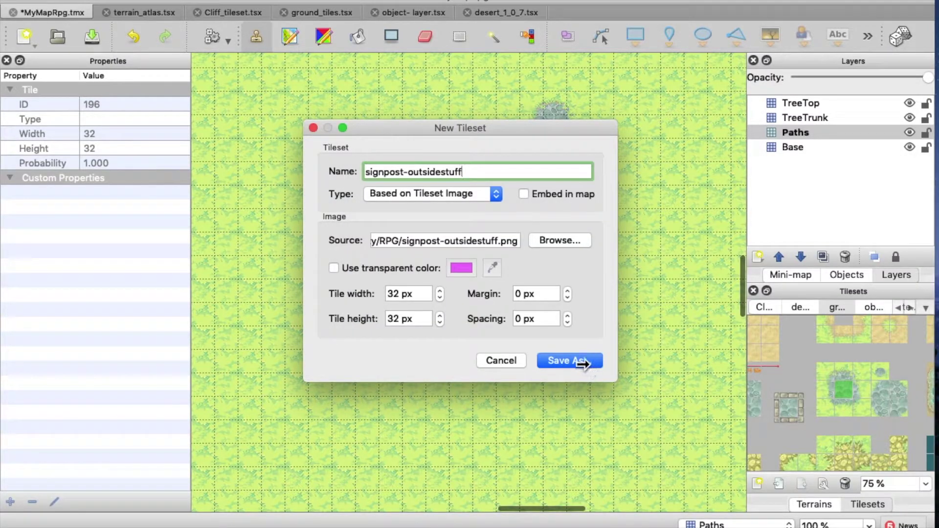
pyautogui.click(568, 360)
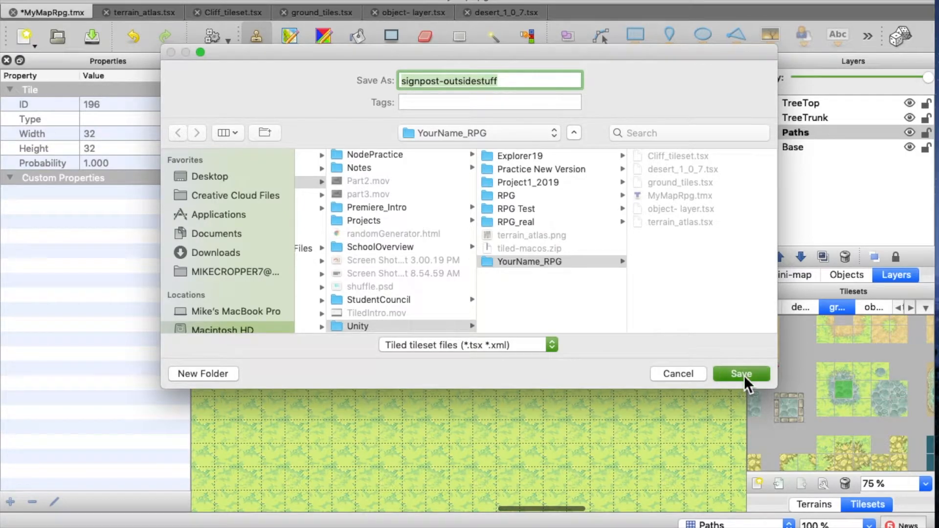
pyautogui.click(741, 374)
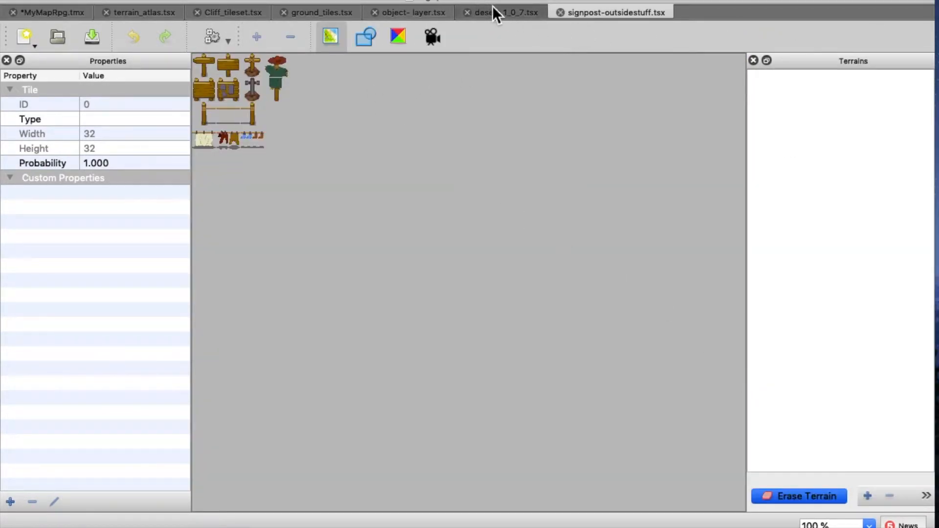
pyautogui.moveTo(336, 15)
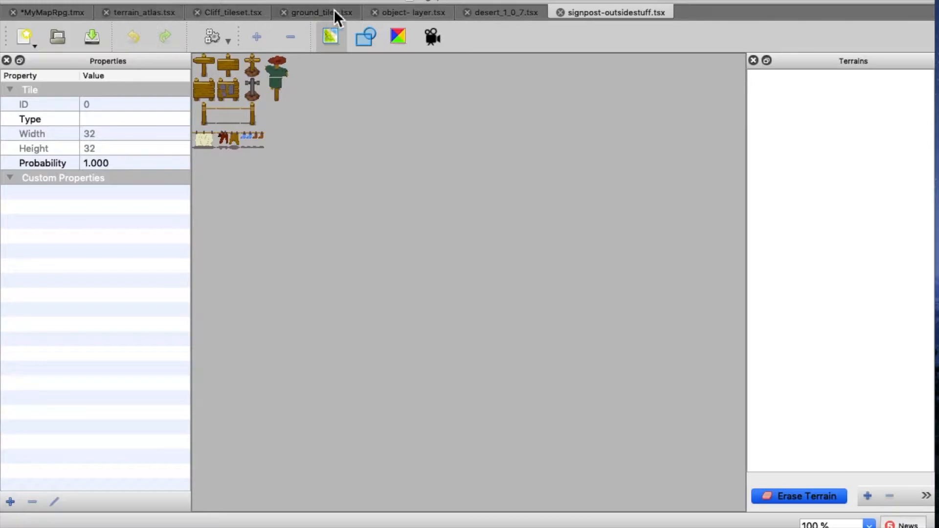
# Browse the object-layer and terrain_atlas tileset tabs, then return to MyMapRpg.tmx.
pyautogui.click(412, 12)
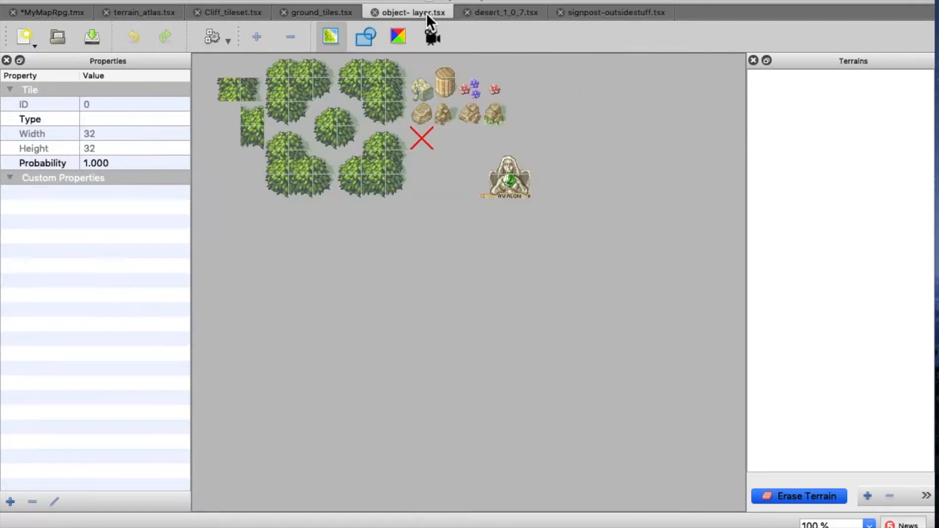
pyautogui.click(230, 12)
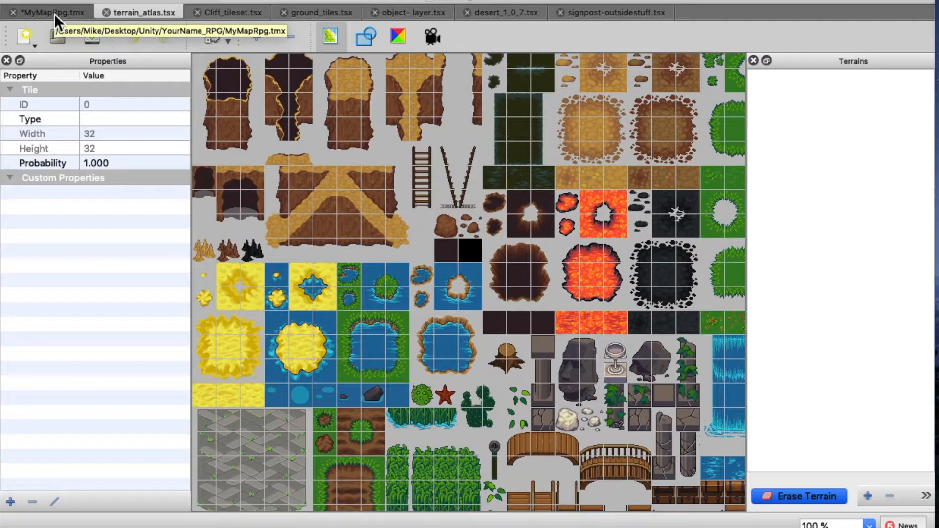
pyautogui.click(48, 11)
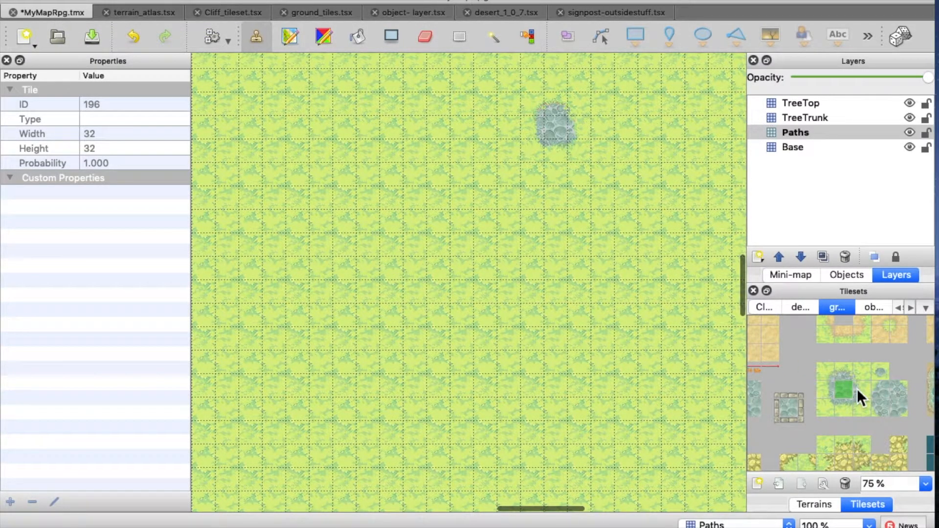
pyautogui.moveTo(850, 403)
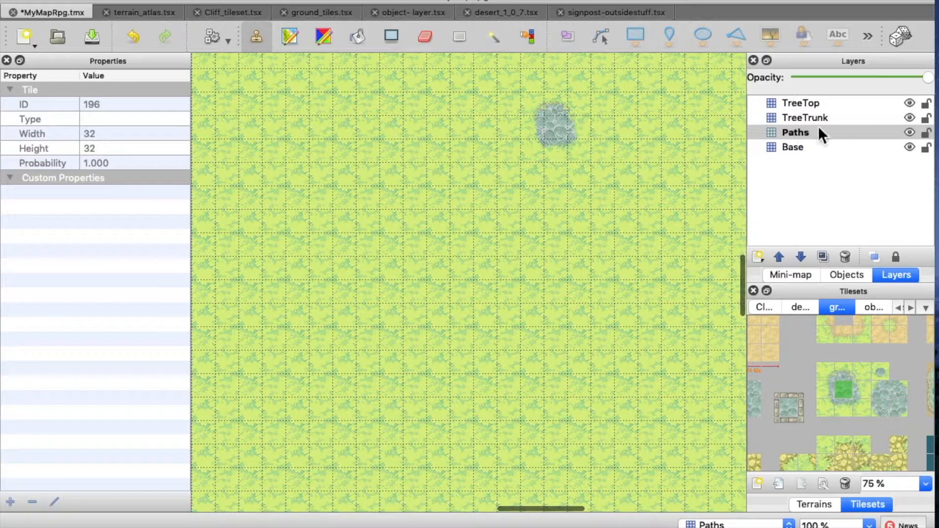
pyautogui.moveTo(838, 151)
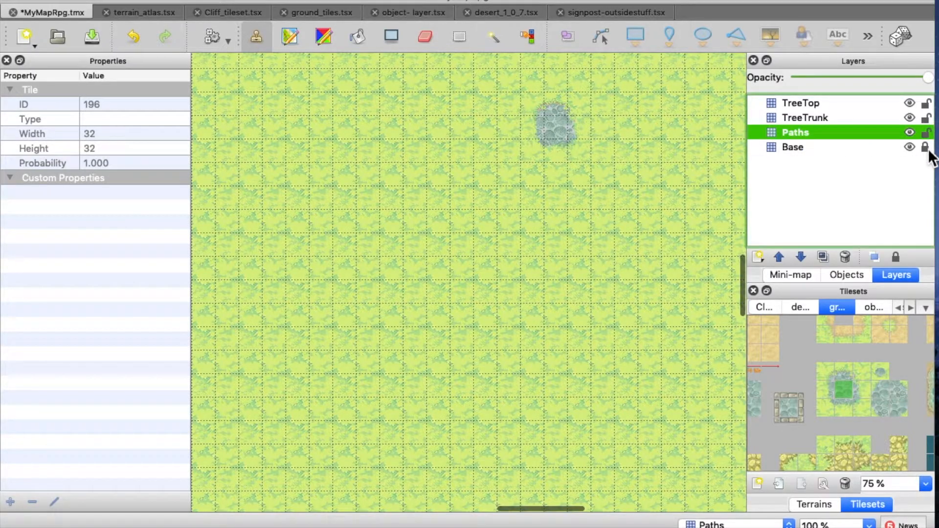
pyautogui.moveTo(794, 147)
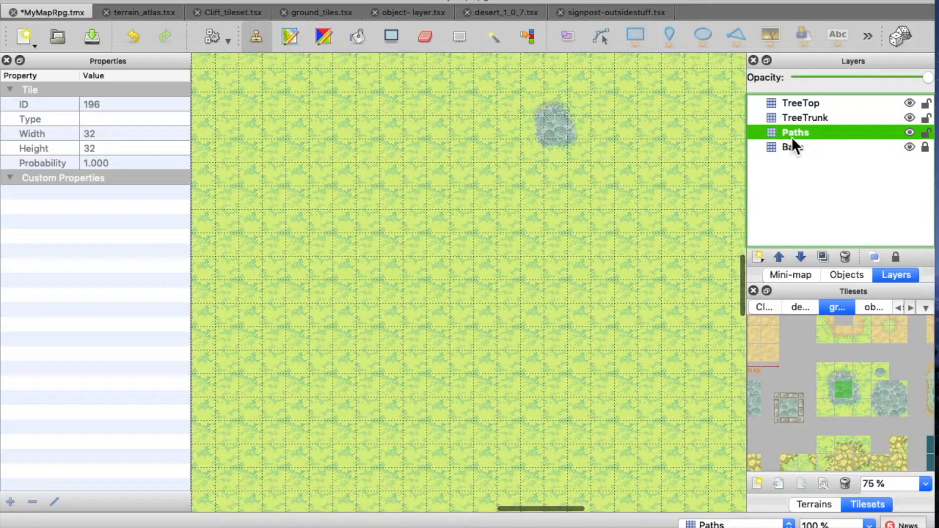
pyautogui.moveTo(815, 144)
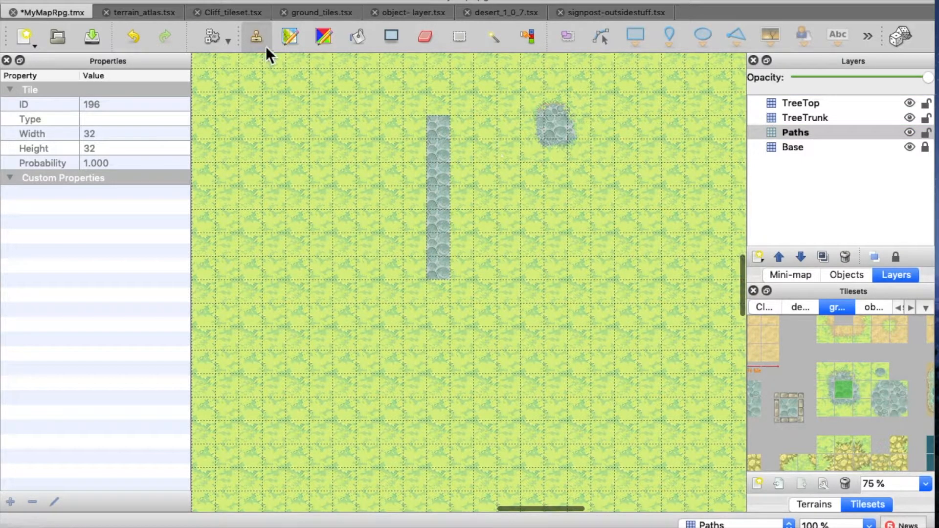
pyautogui.moveTo(551, 267)
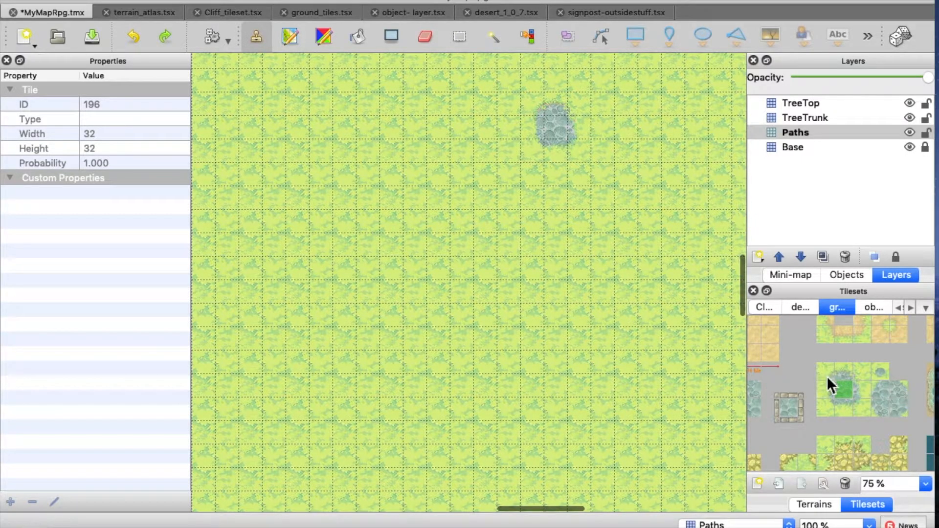
# Select a block of cobble tiles from ground_tiles and stamp them onto the map.
pyautogui.click(844, 388)
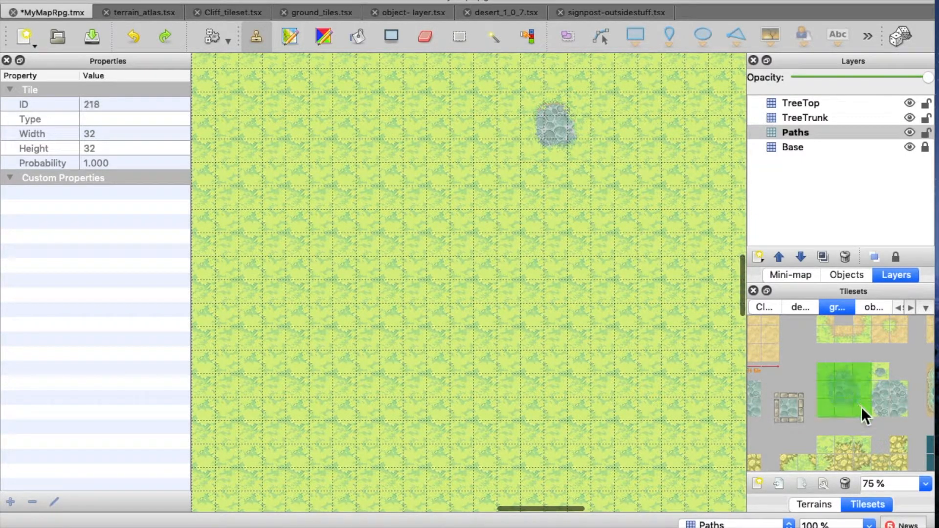
pyautogui.click(413, 176)
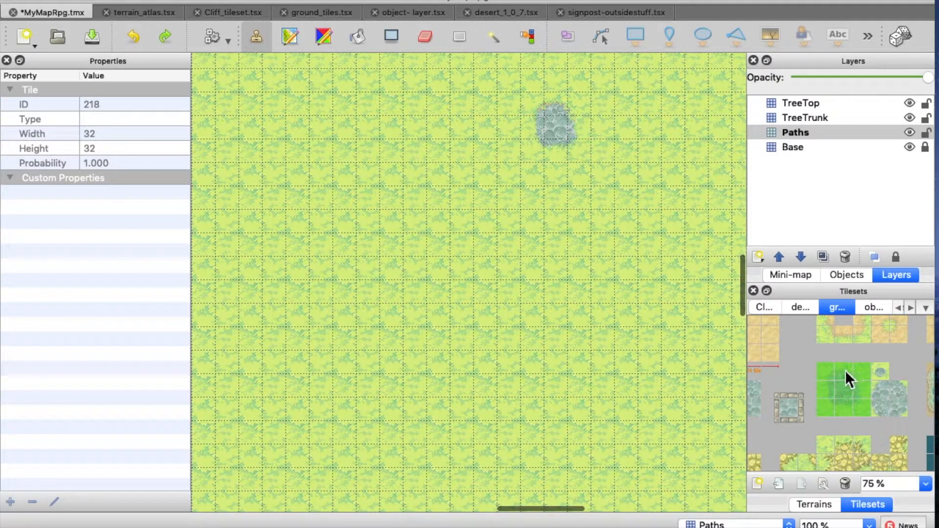
pyautogui.moveTo(828, 382)
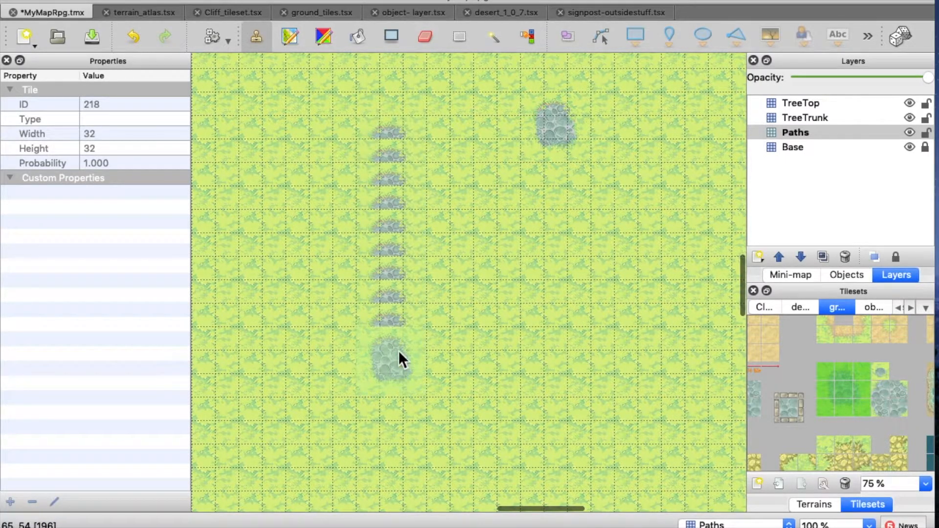
pyautogui.click(575, 197)
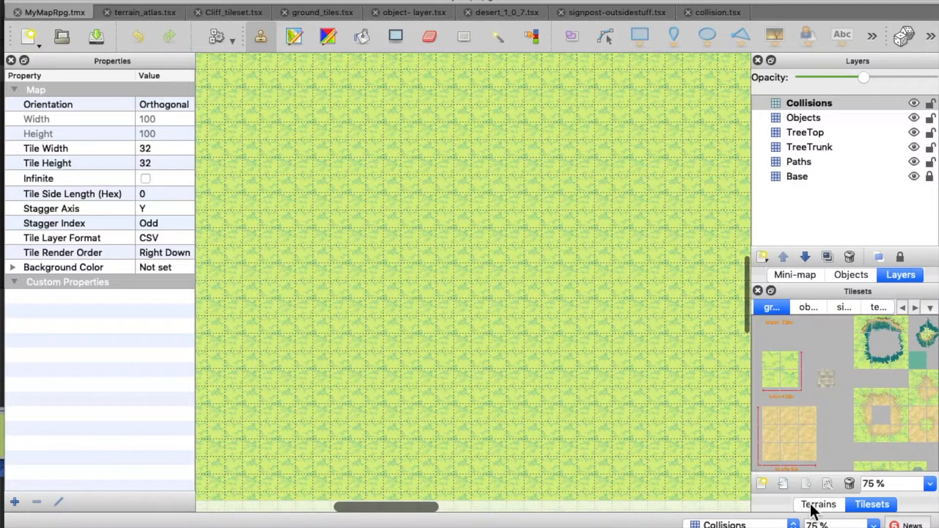
# Choose the CobblePath terrain and make the Paths layer active.
pyautogui.click(818, 504)
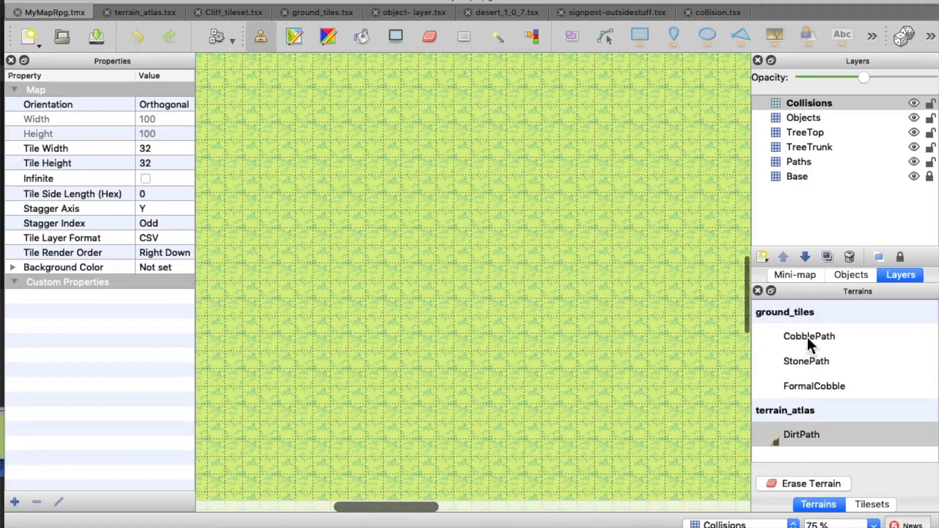
pyautogui.click(809, 336)
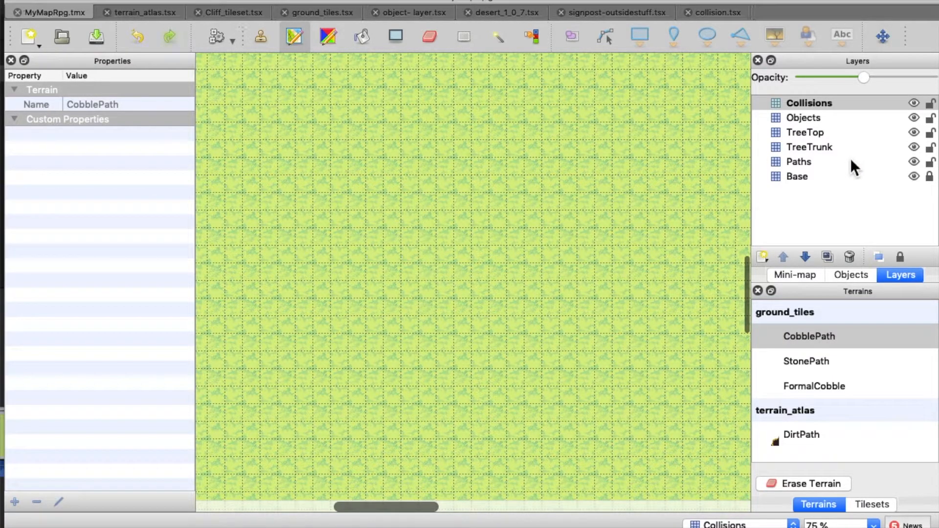
pyautogui.click(799, 161)
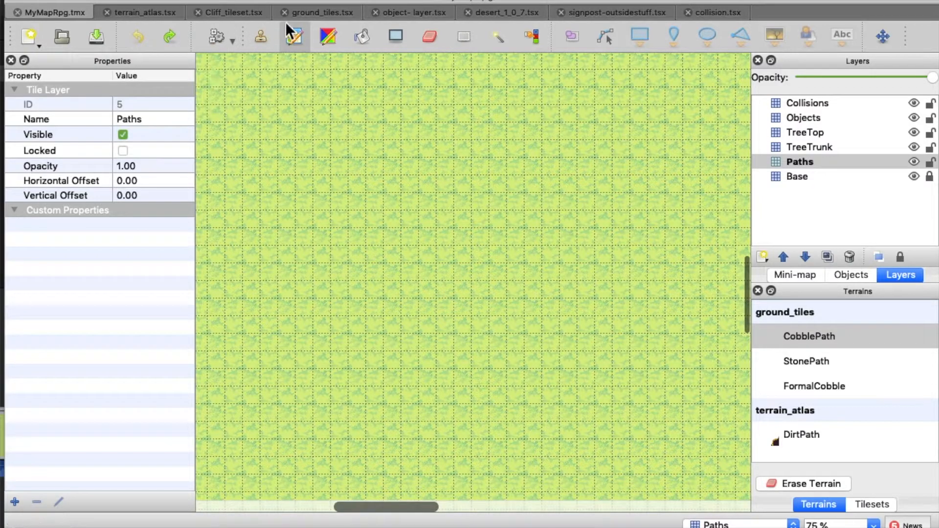
pyautogui.moveTo(317, 12)
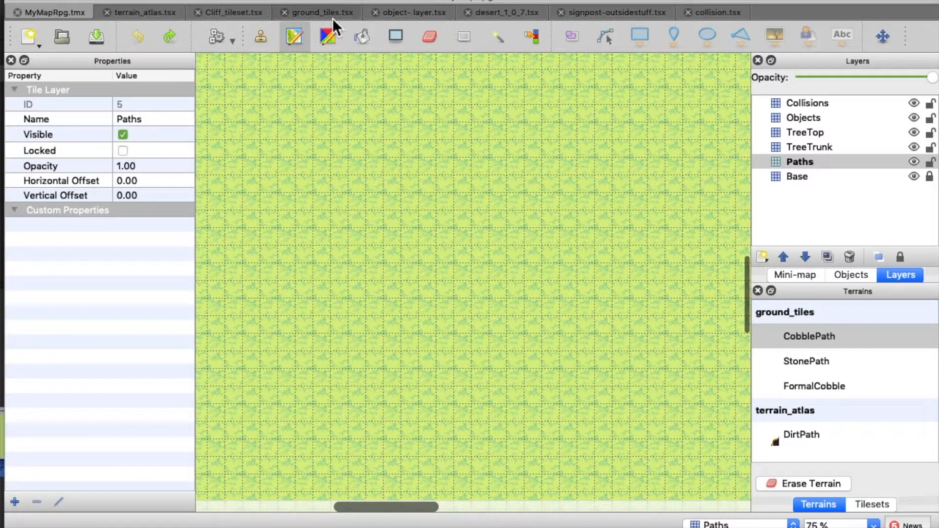
# Open the ground_tiles tileset and scroll through its cobblestone tiles.
pyautogui.click(317, 11)
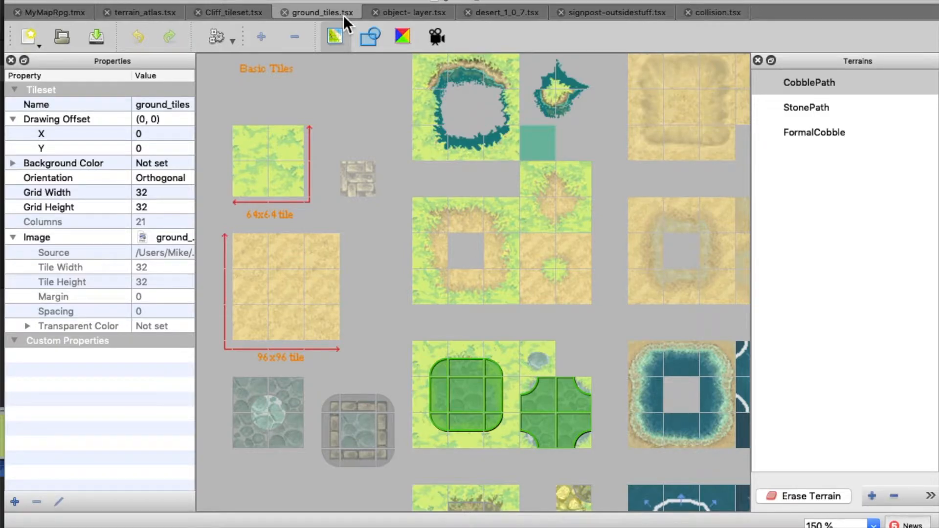
pyautogui.scroll(-3)
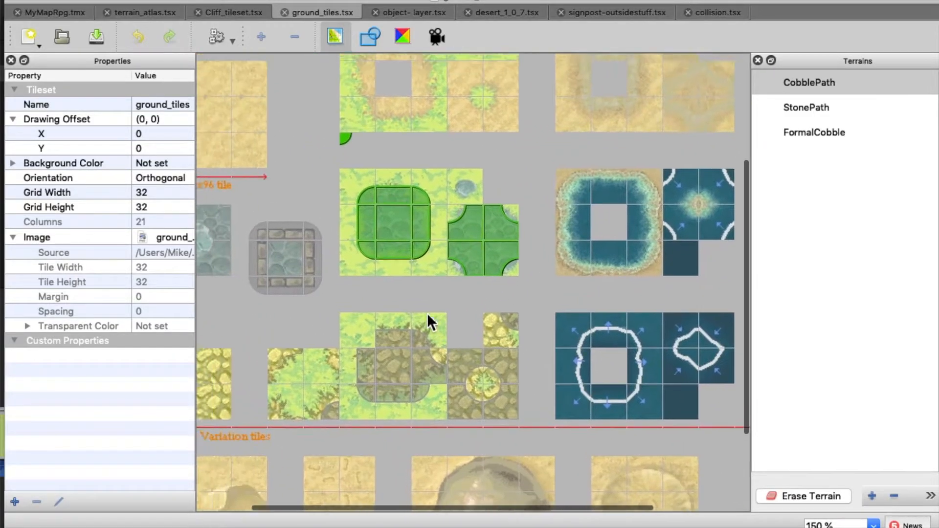
pyautogui.scroll(3)
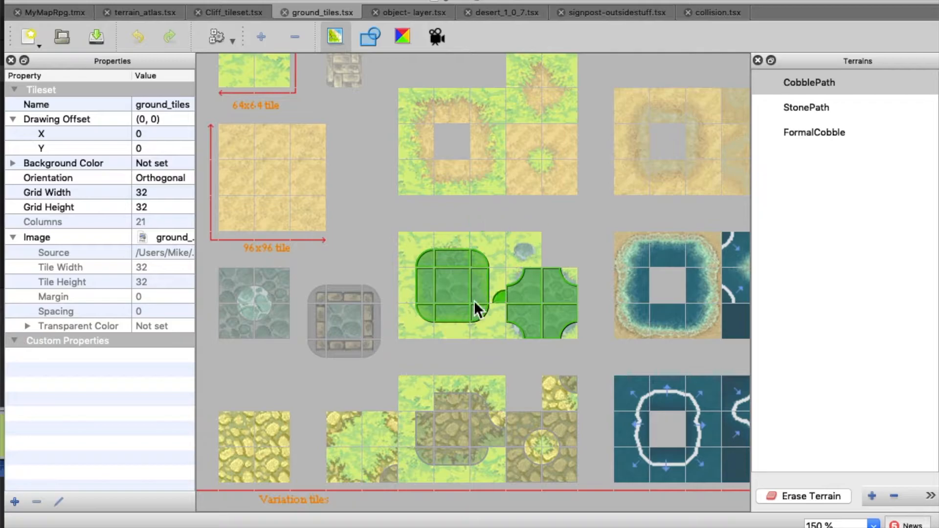
pyautogui.scroll(-3)
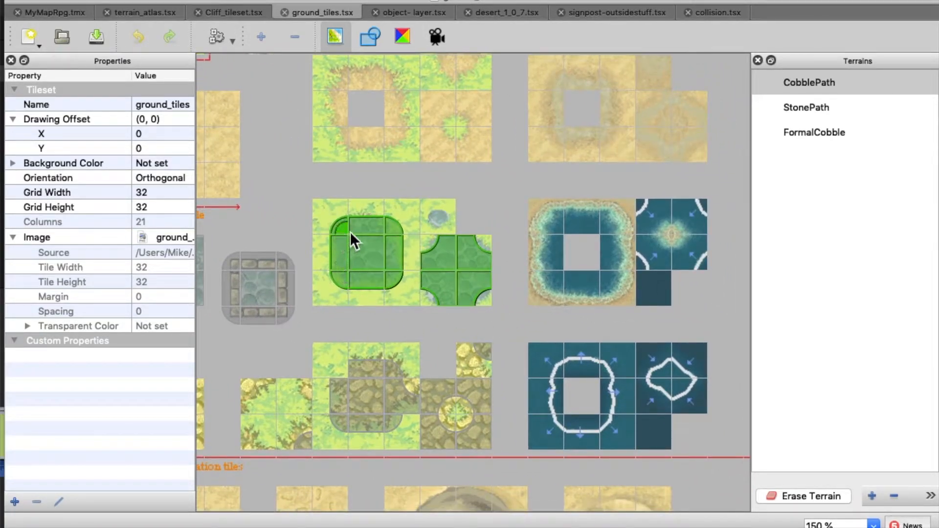
pyautogui.moveTo(398, 293)
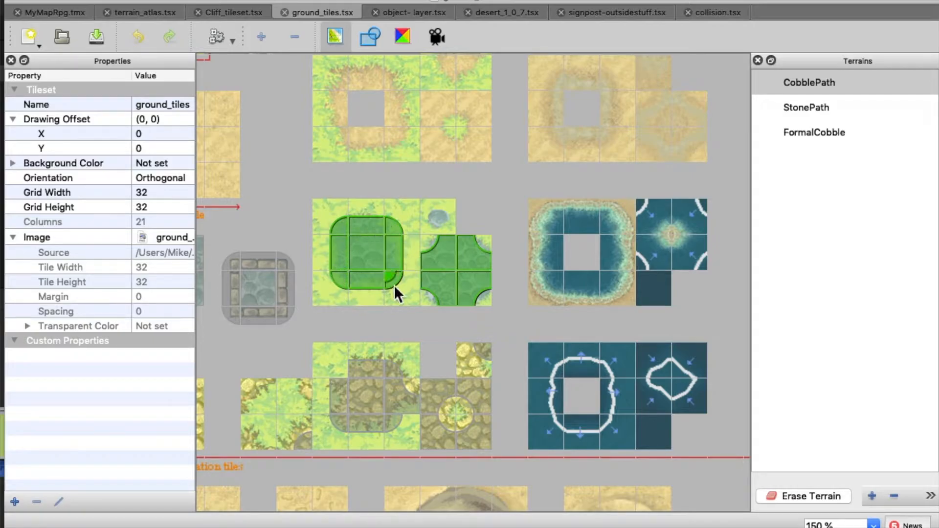
pyautogui.moveTo(401, 249)
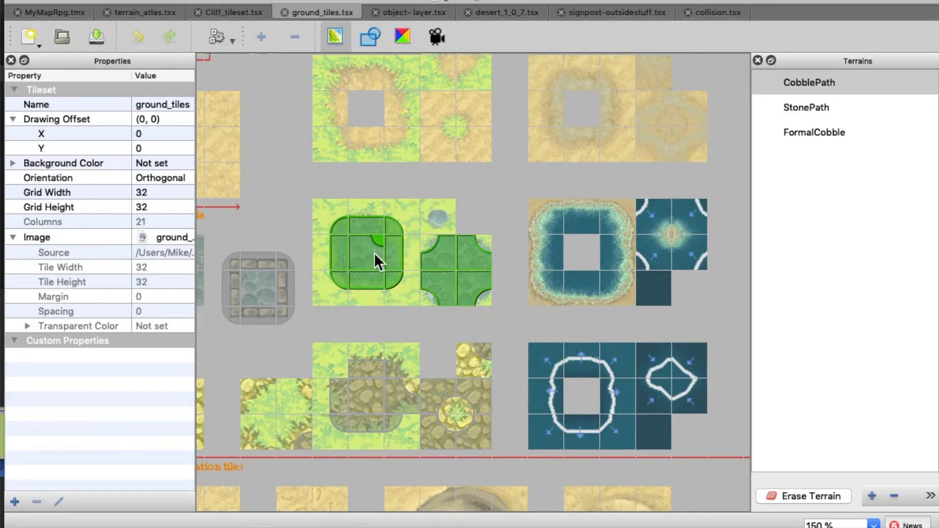
pyautogui.moveTo(349, 235)
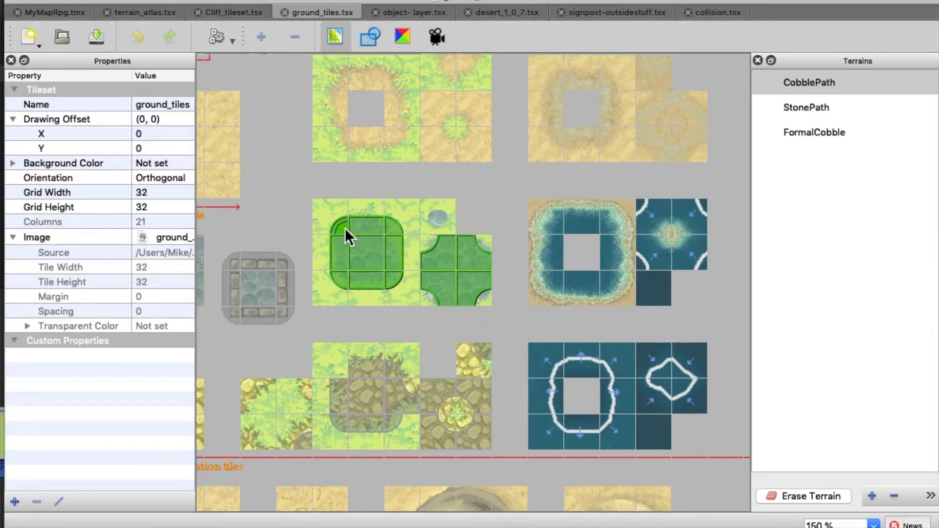
pyautogui.moveTo(392, 240)
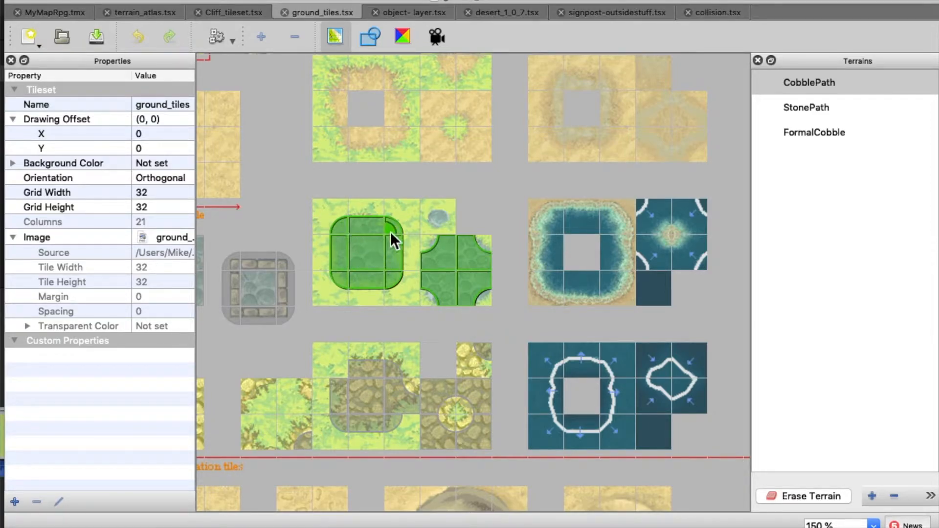
pyautogui.moveTo(359, 234)
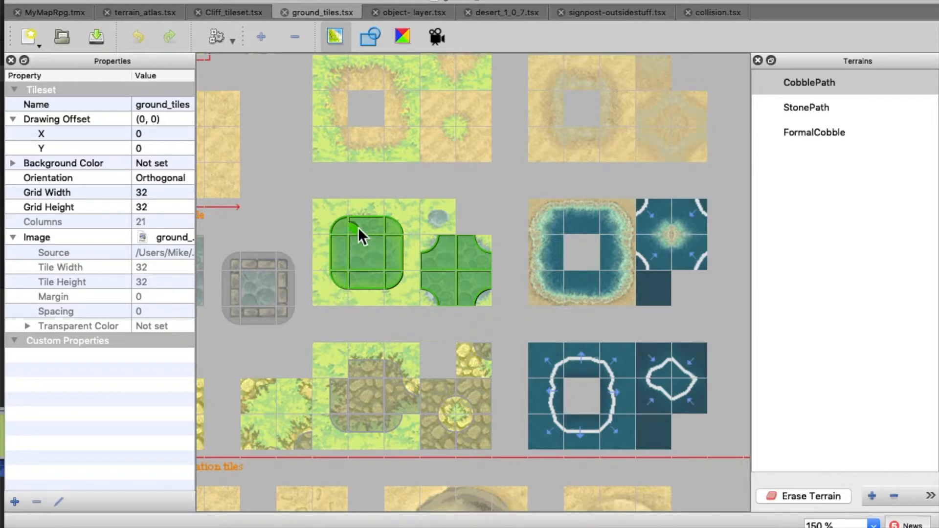
pyautogui.moveTo(384, 293)
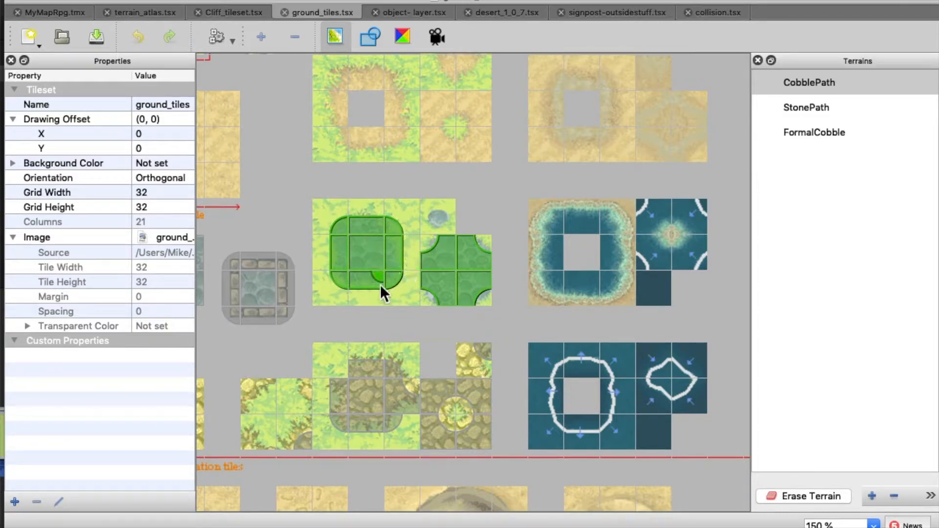
pyautogui.moveTo(390, 267)
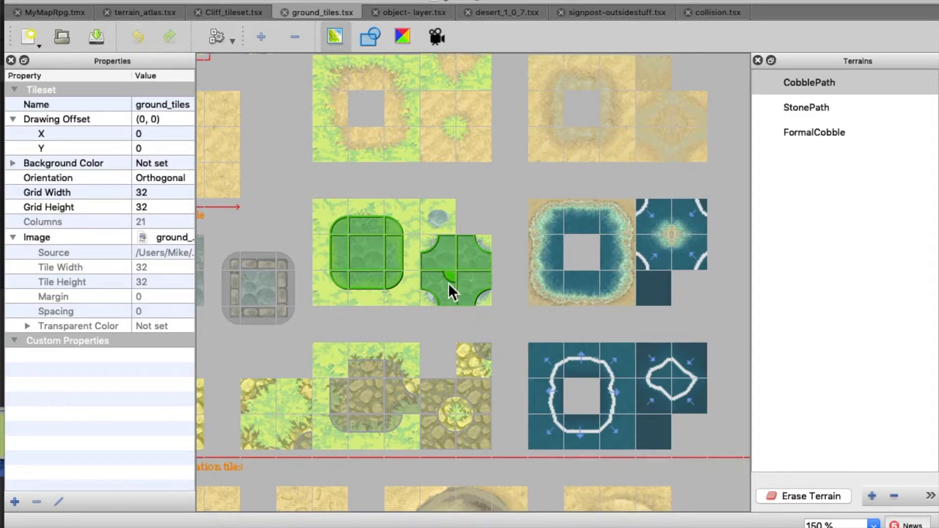
pyautogui.moveTo(485, 272)
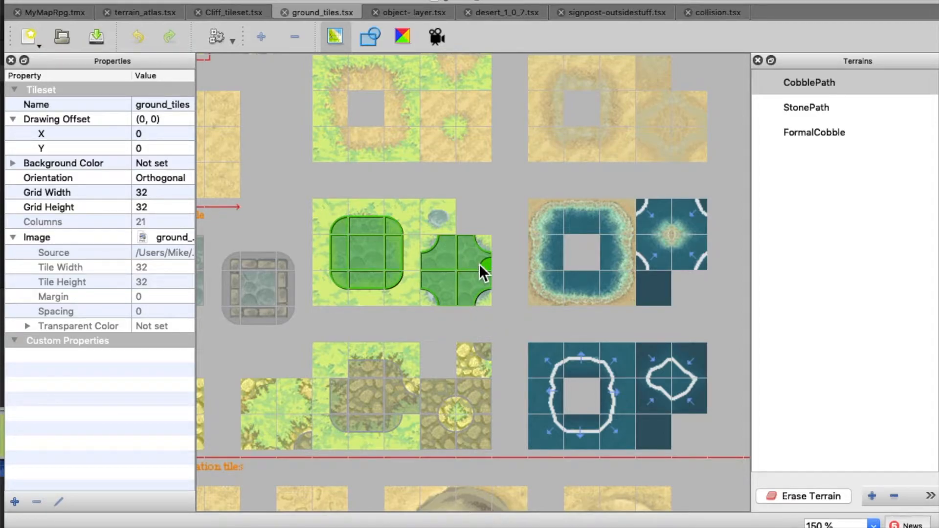
pyautogui.moveTo(450, 281)
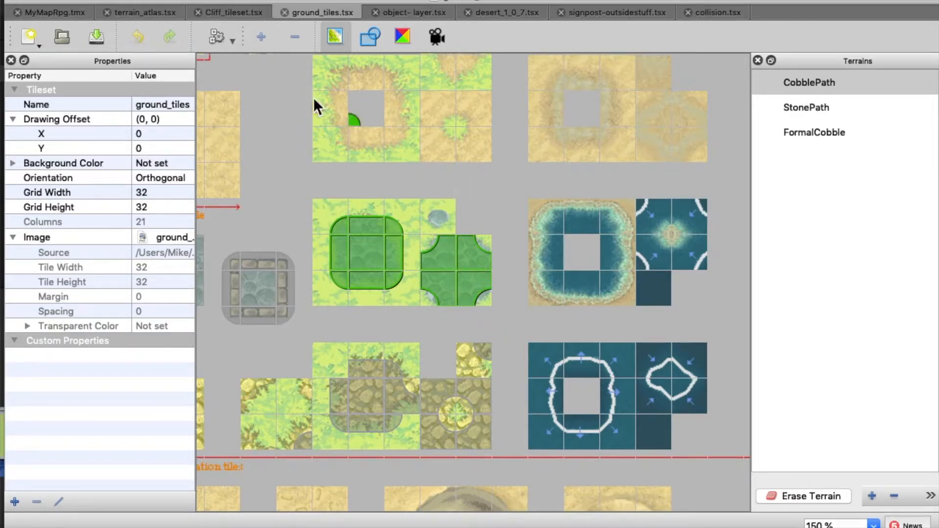
pyautogui.moveTo(234, 12)
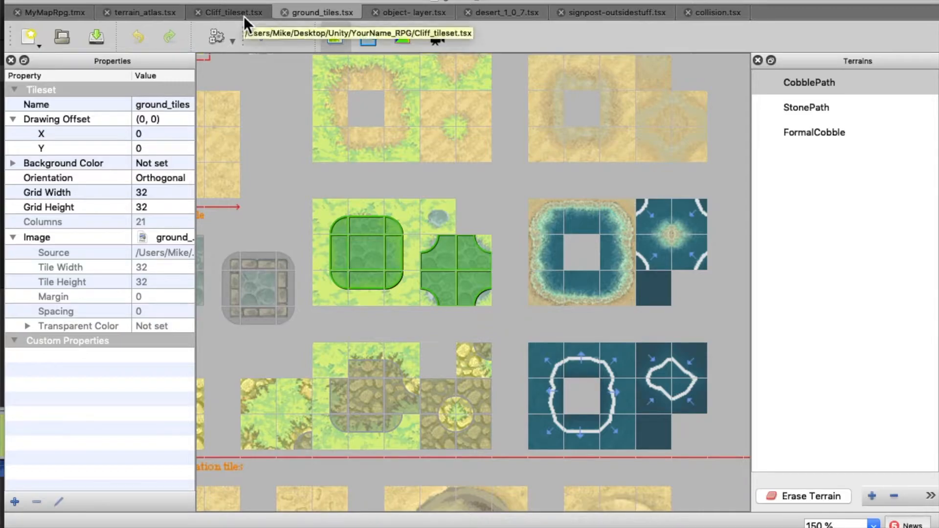
# Add a DirtPath terrain type to terrain_atlas, mark its dirt tiles, and save.
pyautogui.click(144, 12)
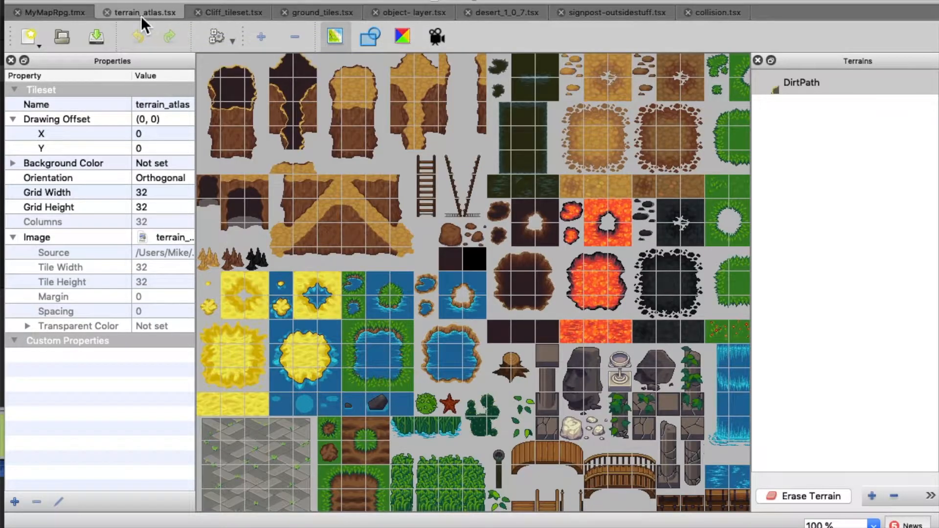
pyautogui.scroll(-3)
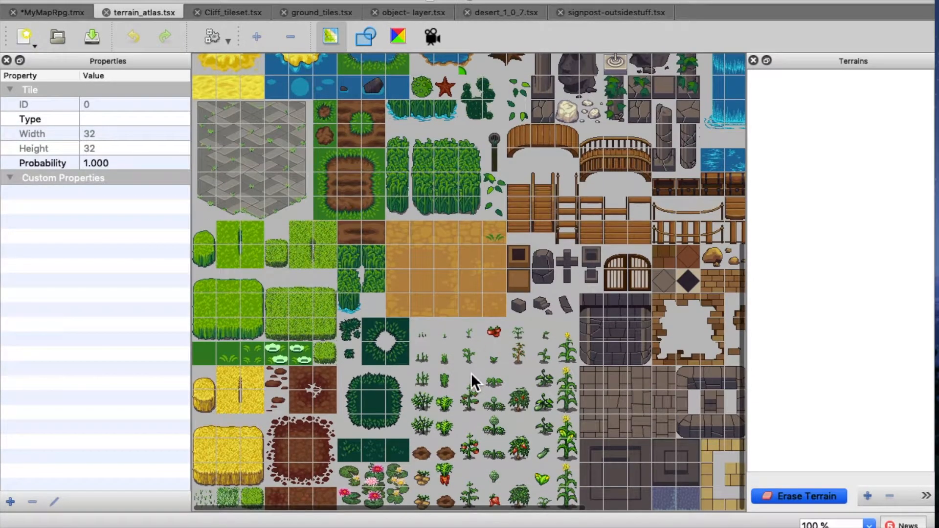
pyautogui.moveTo(404, 420)
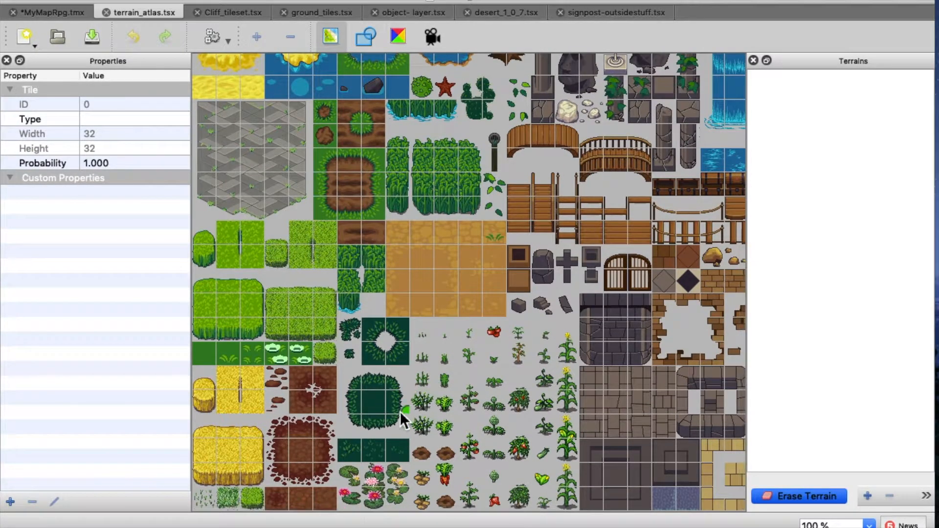
pyautogui.moveTo(327, 467)
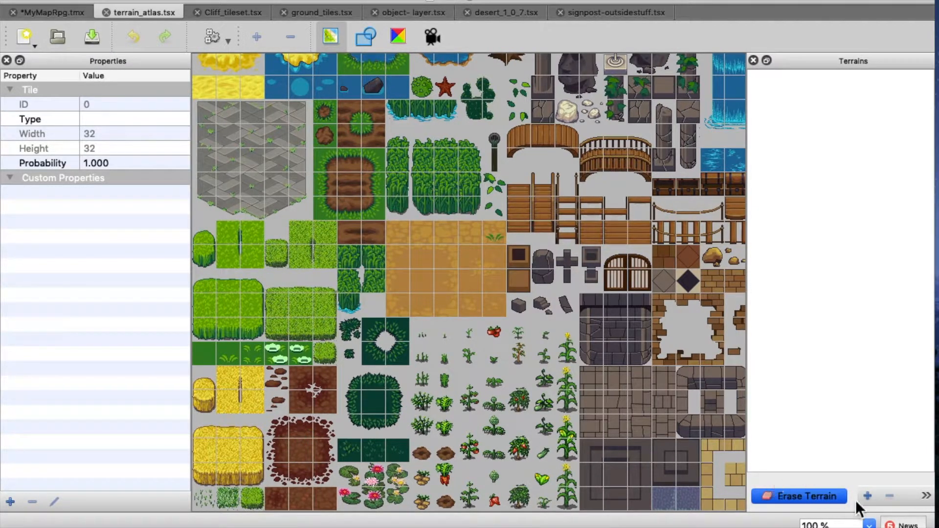
pyautogui.moveTo(867, 497)
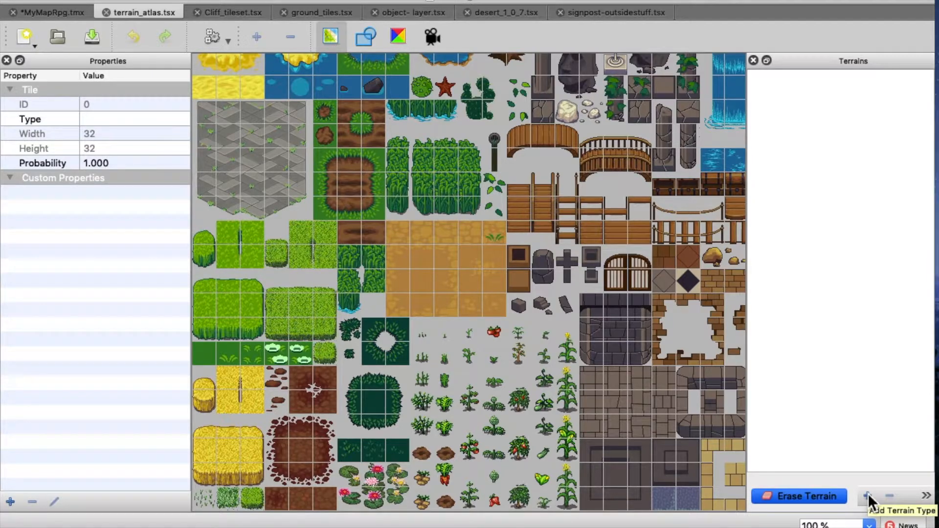
pyautogui.click(866, 496)
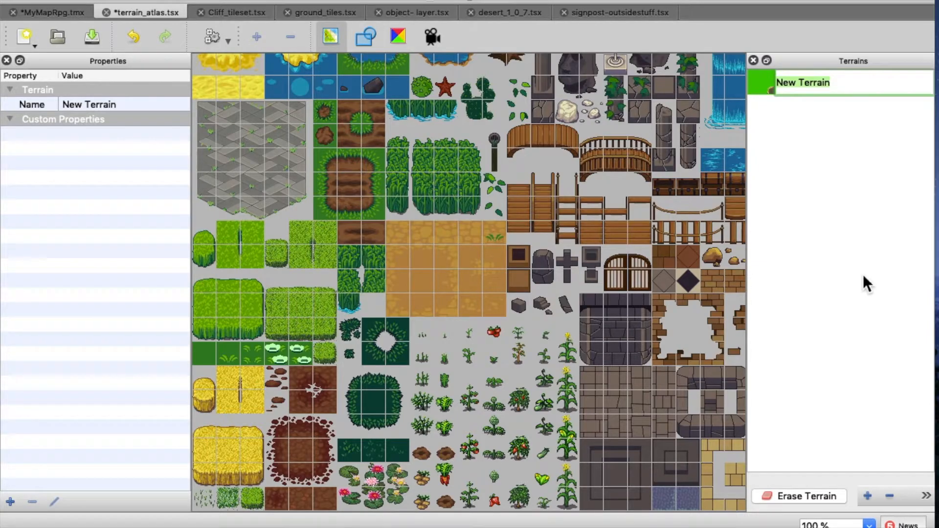
pyautogui.write('DirtPath')
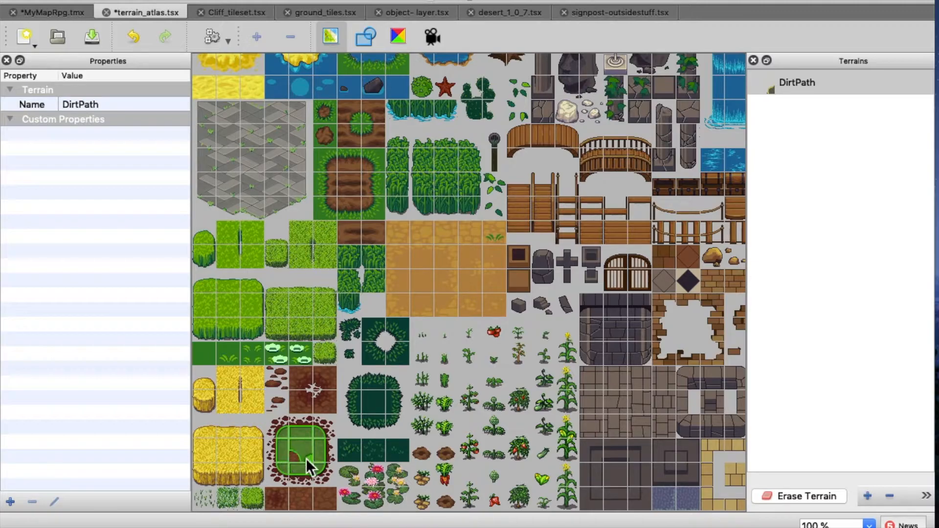
pyautogui.moveTo(294, 446)
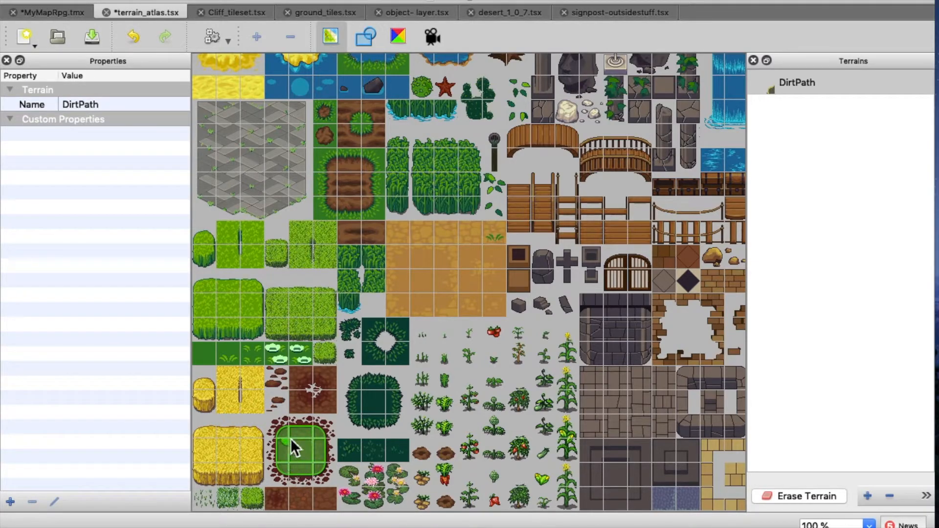
pyautogui.moveTo(305, 473)
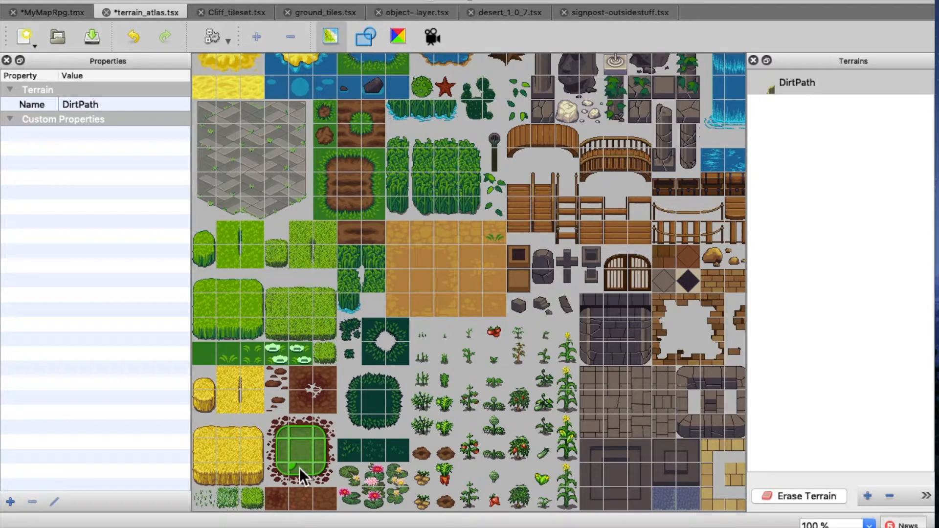
pyautogui.moveTo(231, 459)
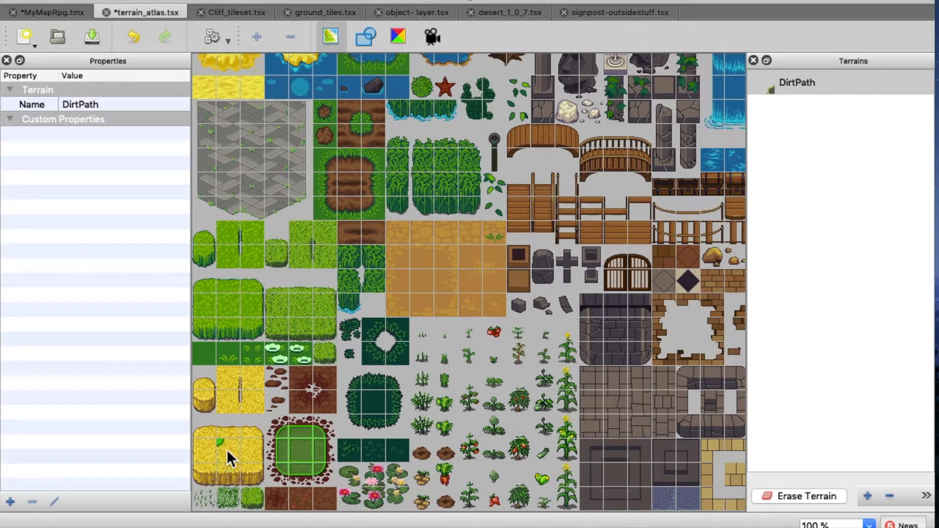
pyautogui.moveTo(333, 449)
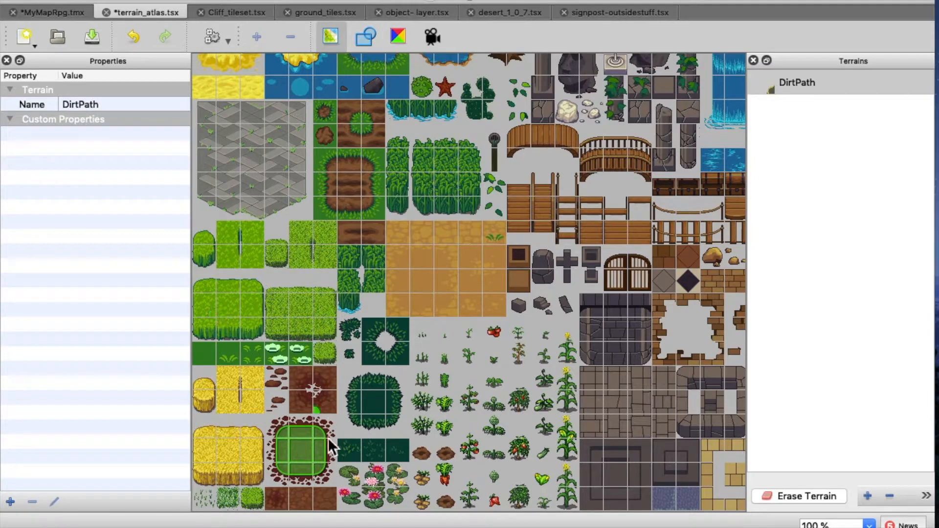
pyautogui.moveTo(300, 486)
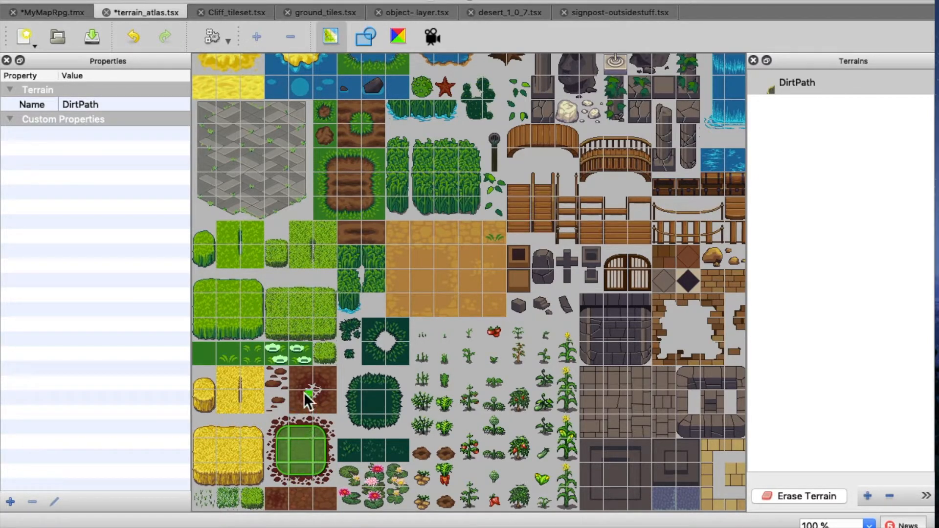
pyautogui.moveTo(306, 389)
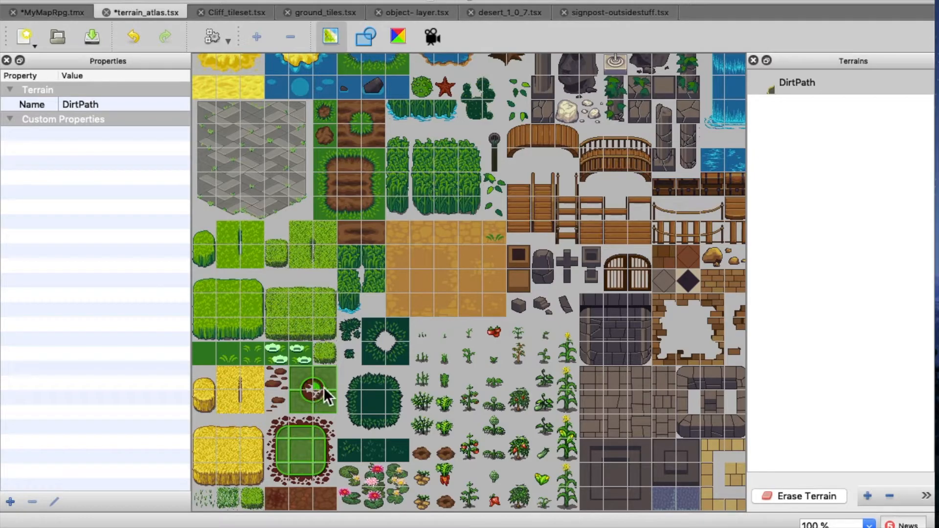
pyautogui.moveTo(408, 404)
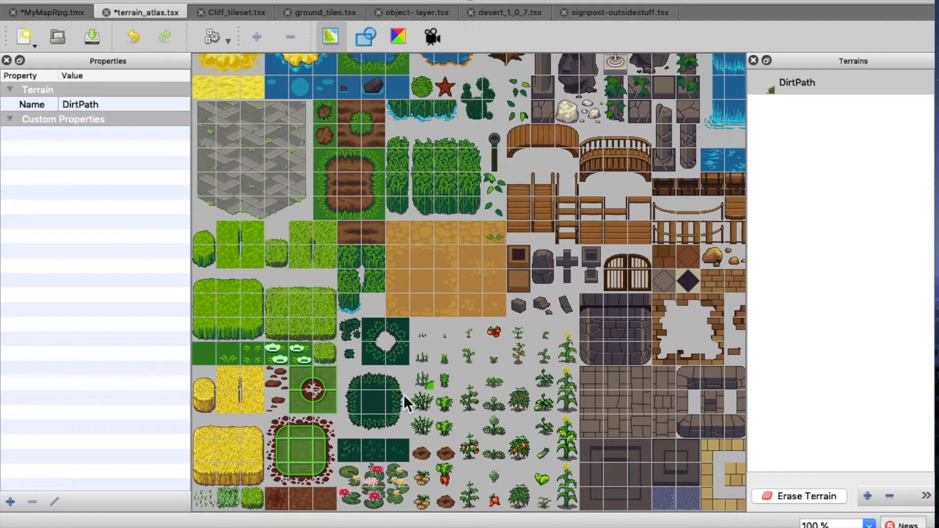
pyautogui.moveTo(826, 101)
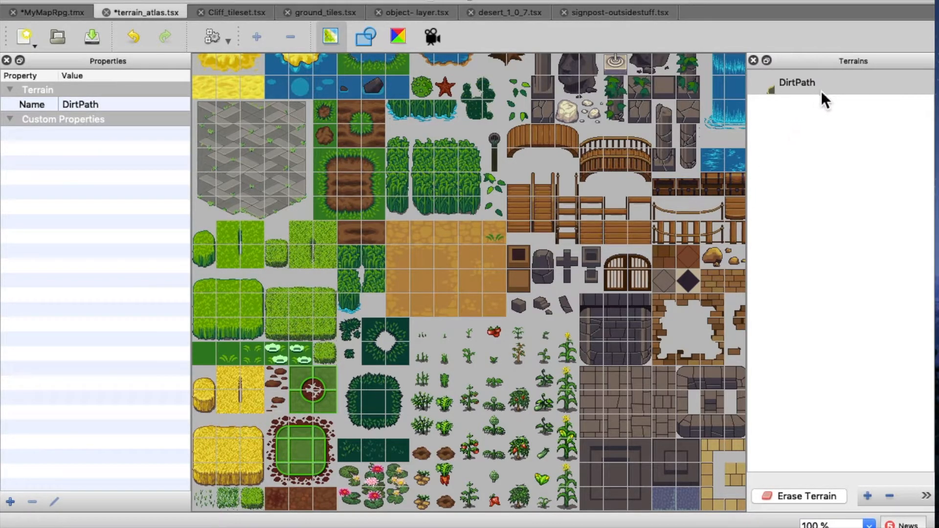
pyautogui.moveTo(845, 101)
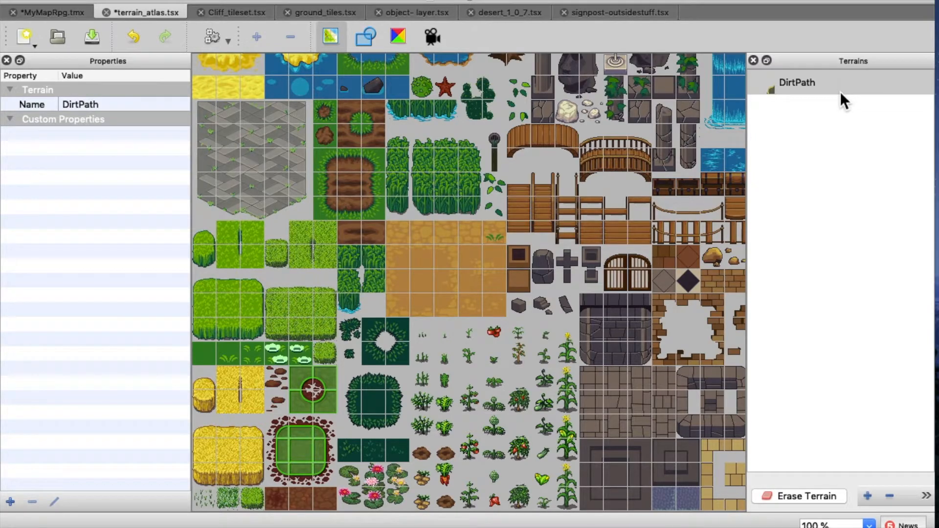
pyautogui.moveTo(131, 34)
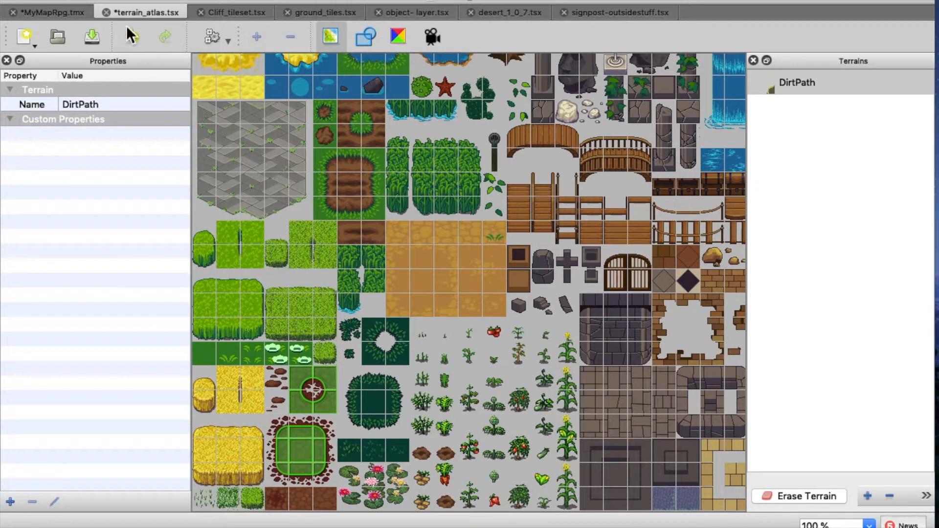
pyautogui.click(92, 37)
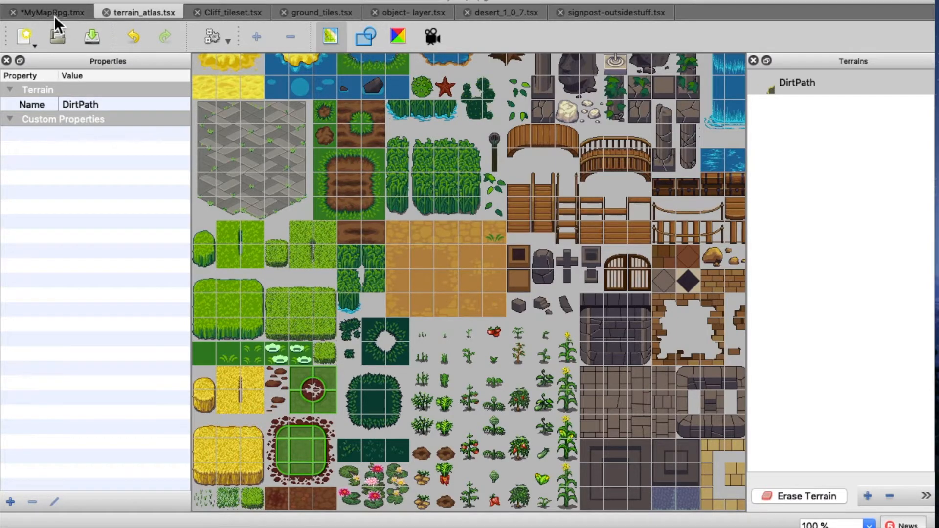
# Paint a bending DirtPath trail across MyMapRpg and erase its top end.
pyautogui.click(47, 12)
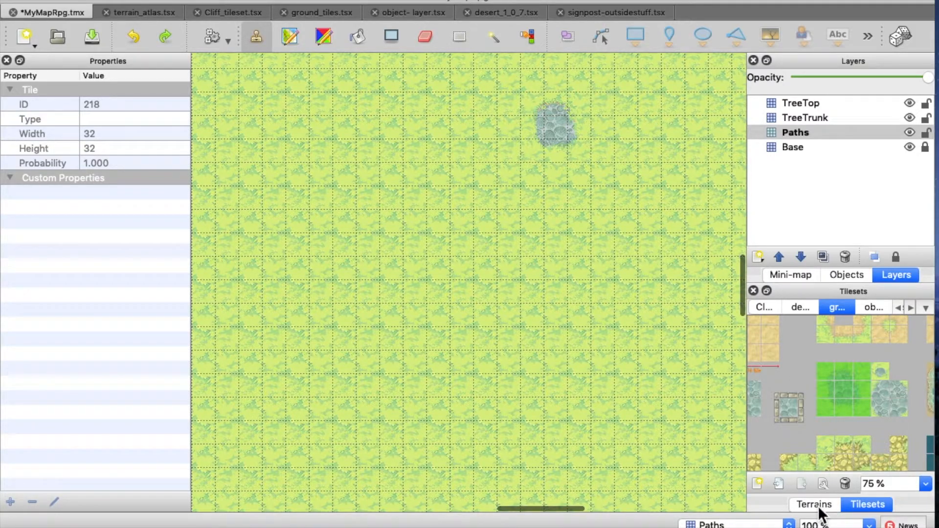
pyautogui.click(814, 505)
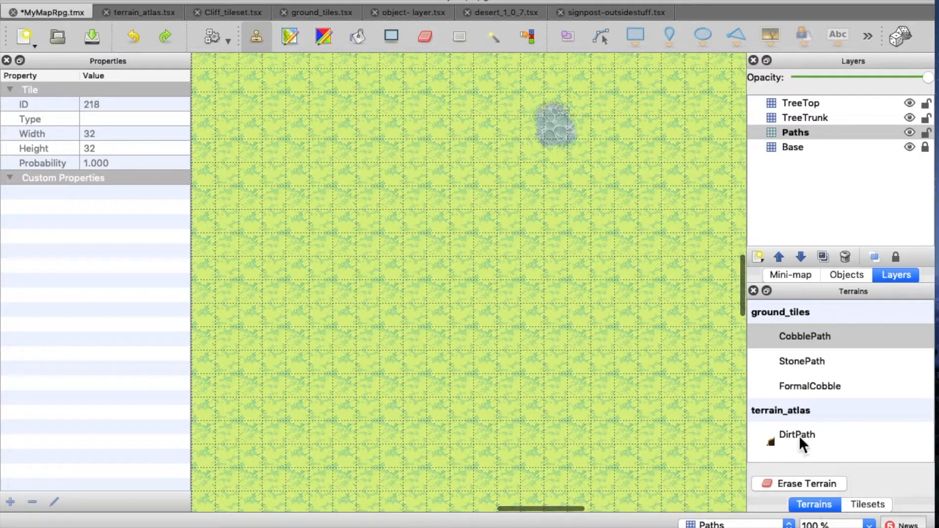
pyautogui.click(797, 435)
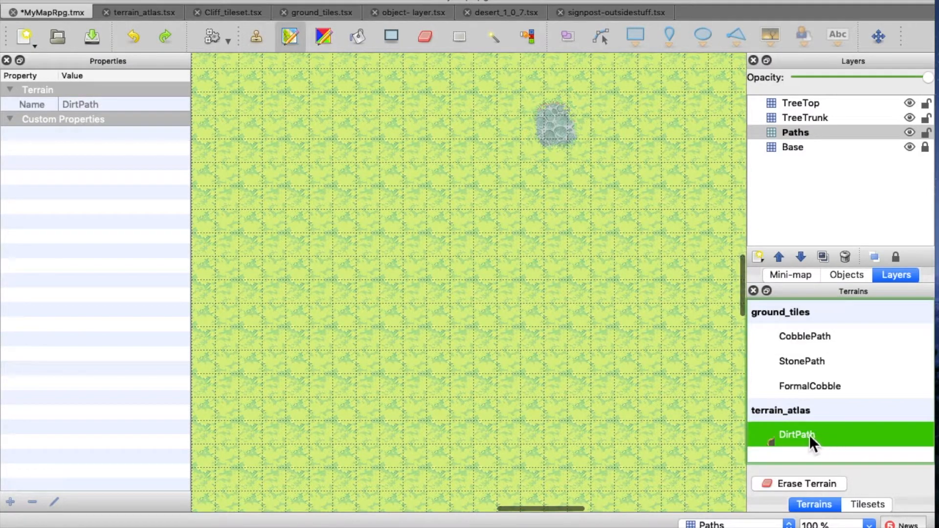
pyautogui.click(391, 128)
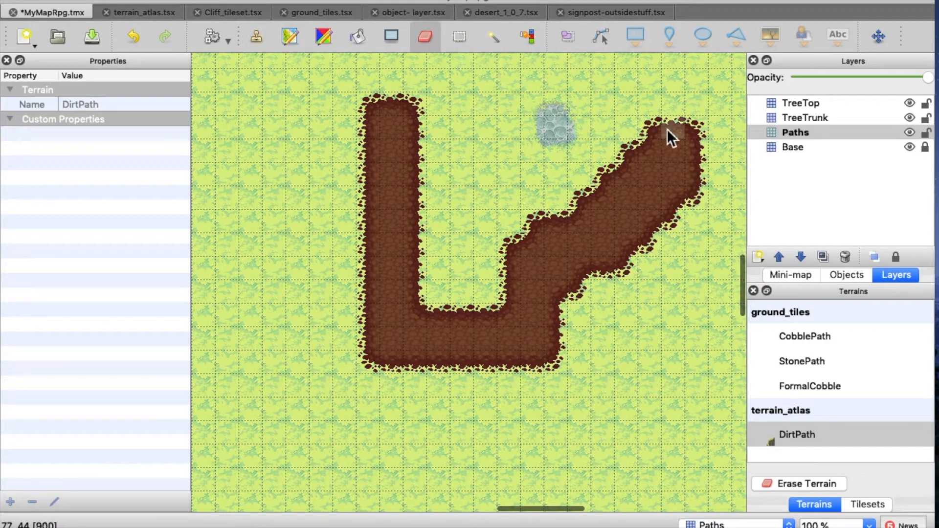
pyautogui.click(670, 135)
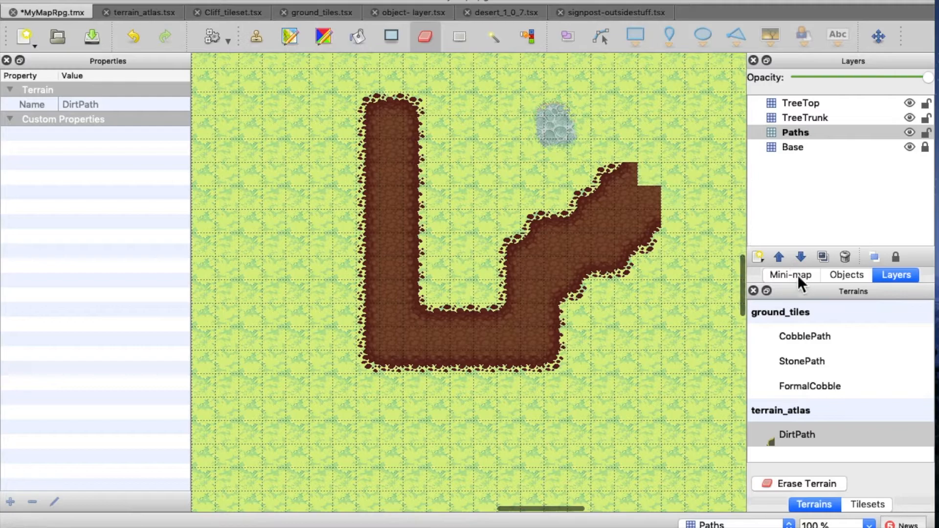
pyautogui.moveTo(742, 252)
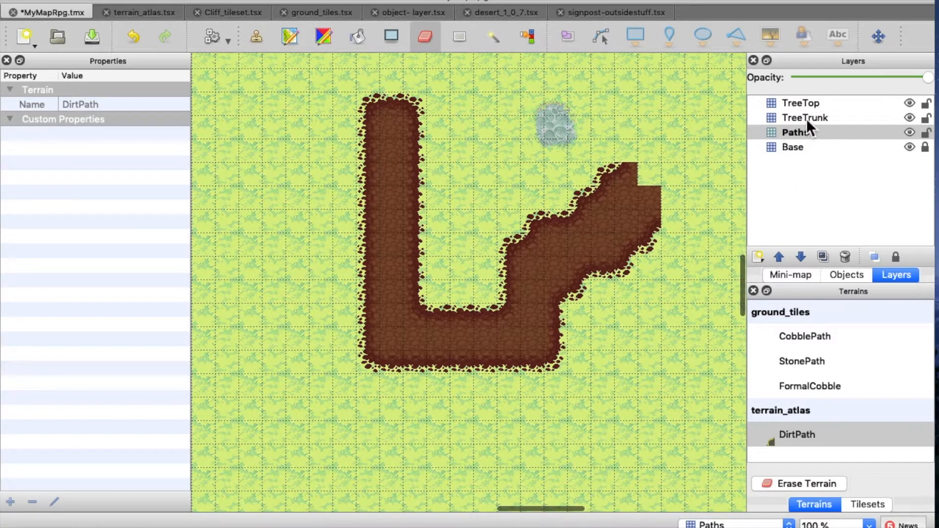
# Make TreeTrunk the active layer and switch the Tilesets panel to terrain_atlas.
pyautogui.click(806, 117)
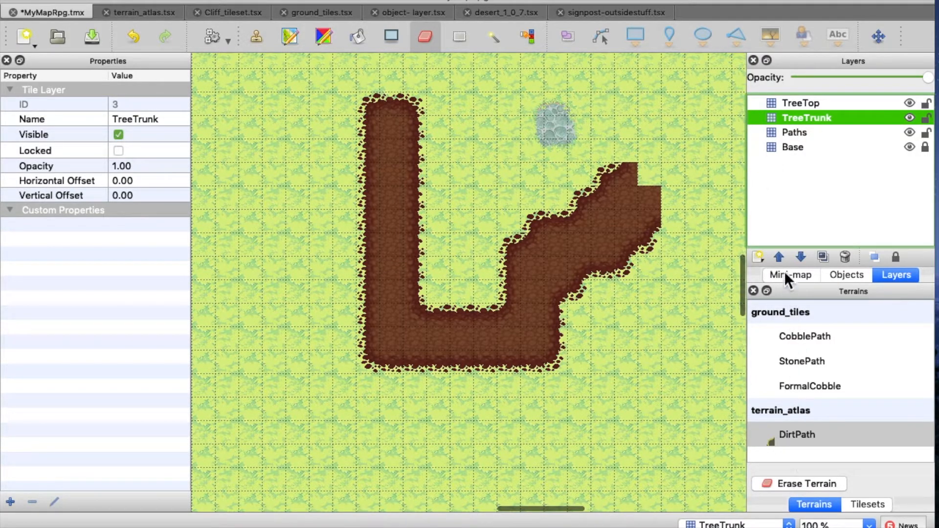
pyautogui.click(867, 504)
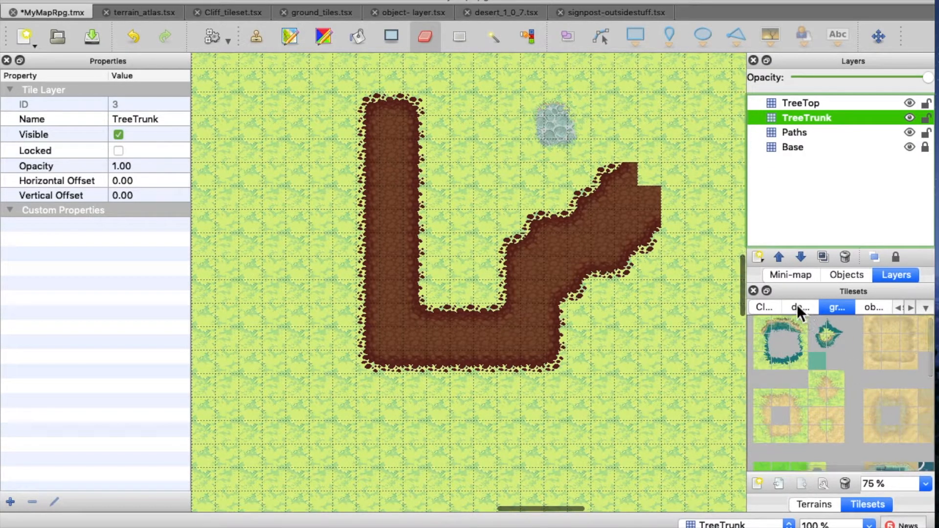
pyautogui.click(764, 307)
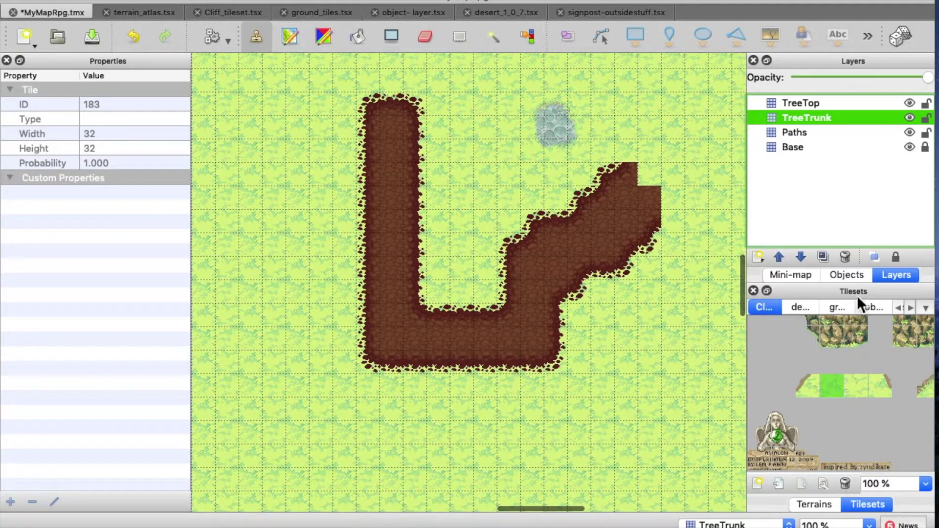
pyautogui.click(873, 308)
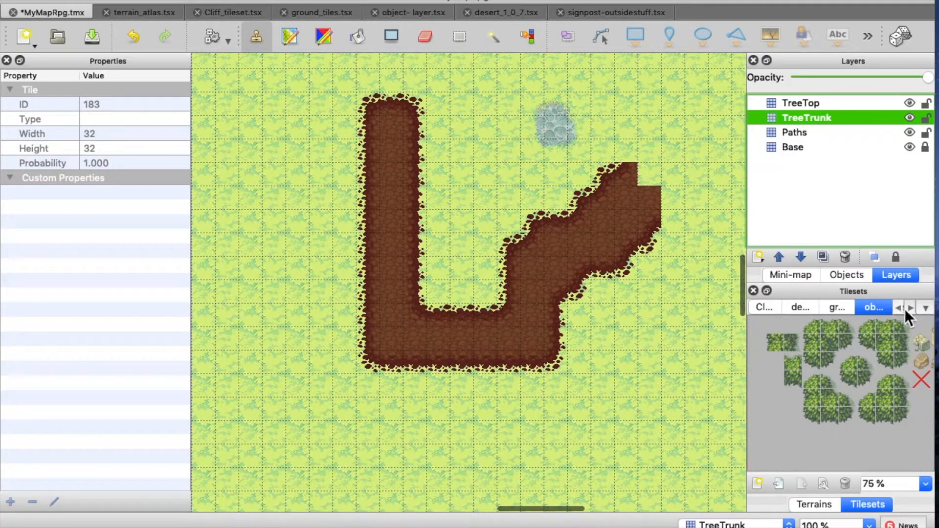
pyautogui.click(925, 307)
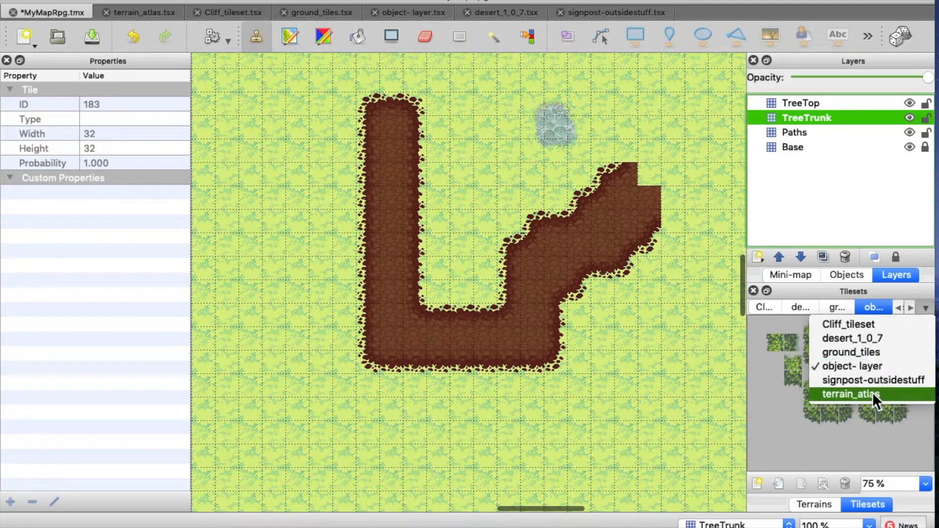
pyautogui.click(851, 394)
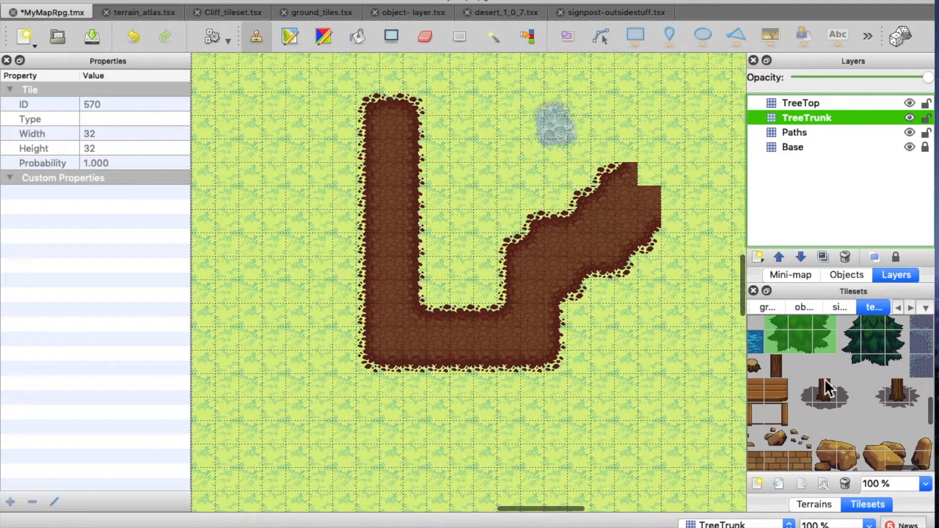
# Stamp the shadowed tree trunk tile at five spots around the grass.
pyautogui.click(798, 410)
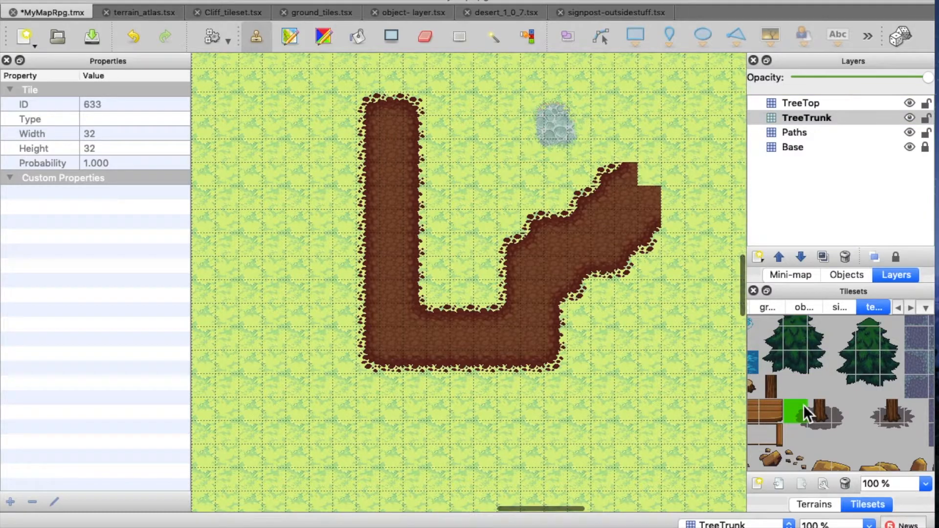
pyautogui.click(818, 422)
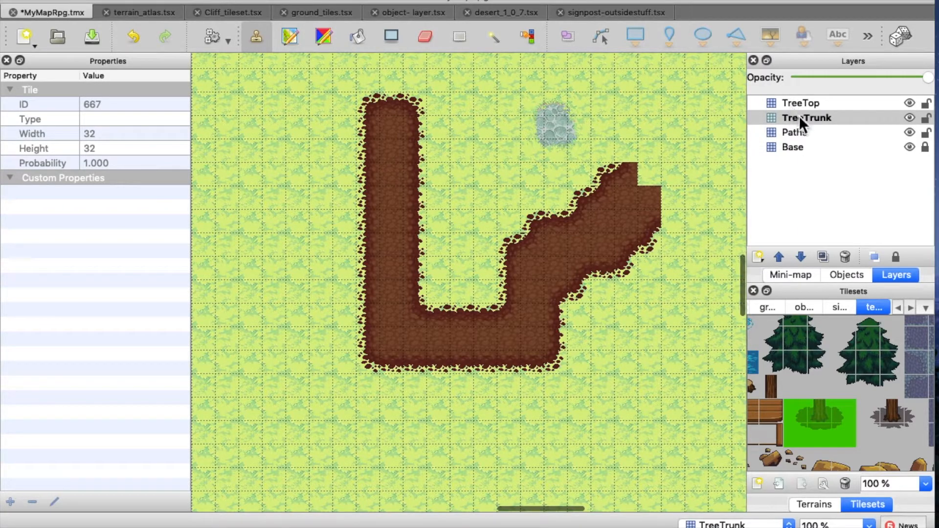
pyautogui.moveTo(842, 125)
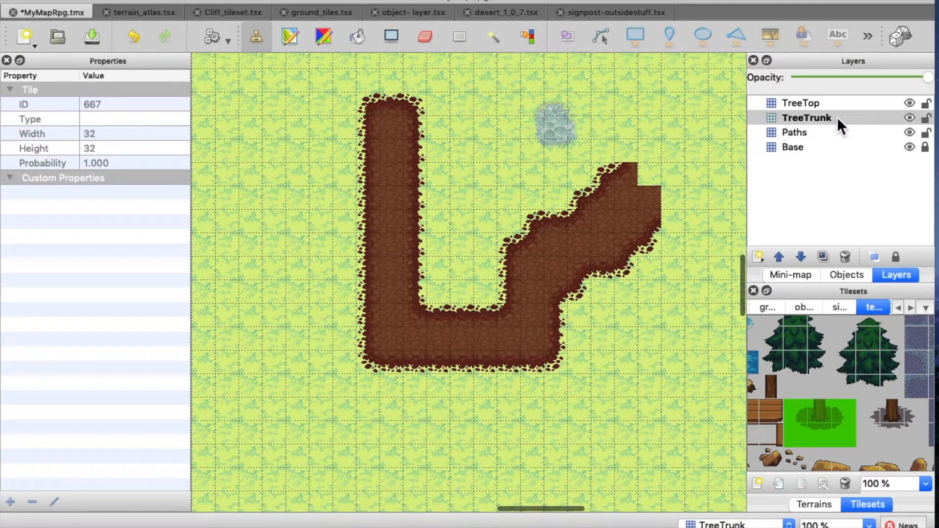
pyautogui.click(716, 270)
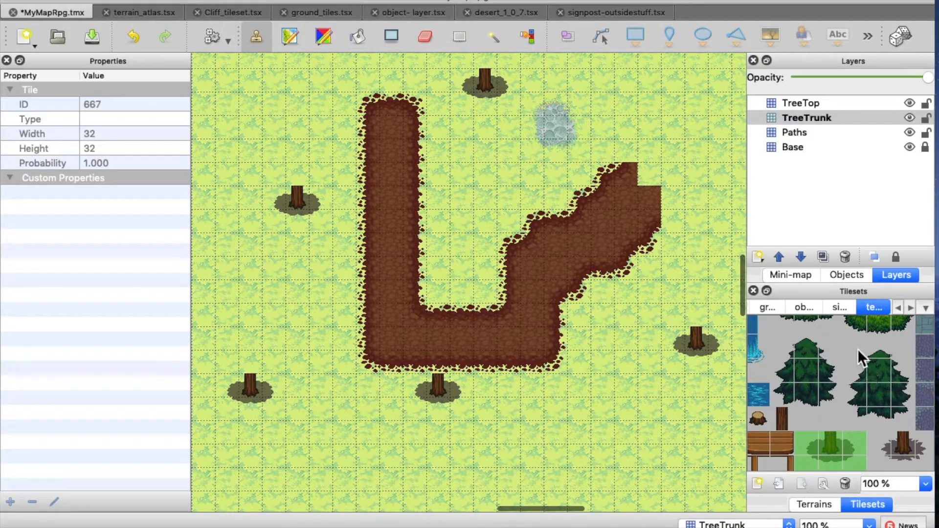
pyautogui.click(879, 384)
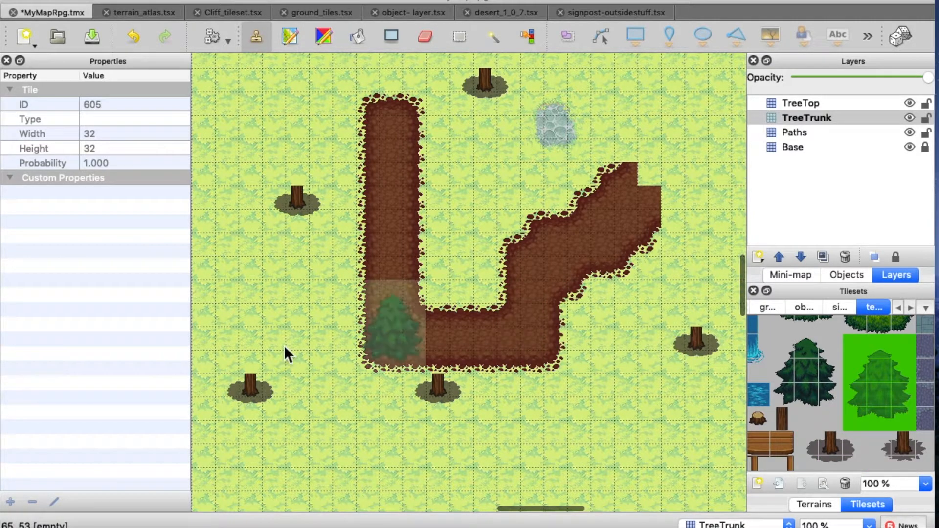
# On the TreeTop layer, stamp a pine canopy above each tree stump.
pyautogui.click(802, 102)
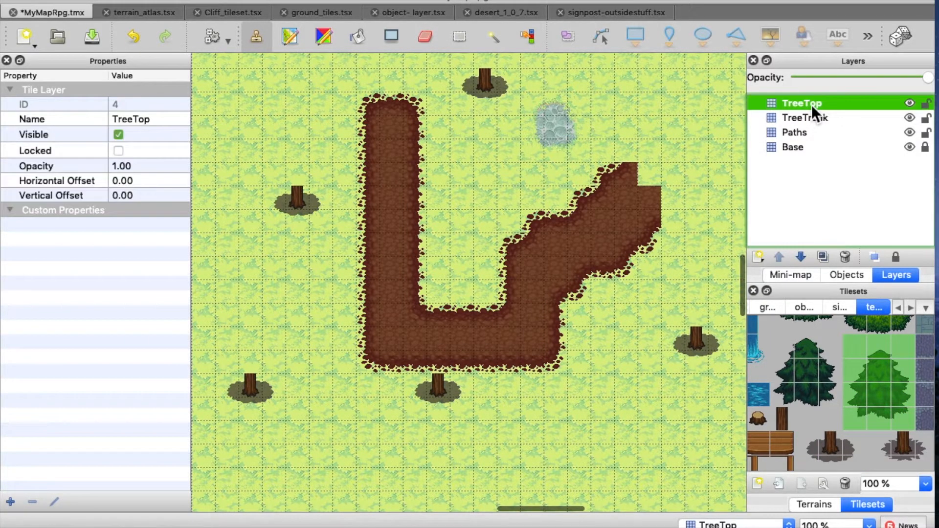
pyautogui.click(249, 369)
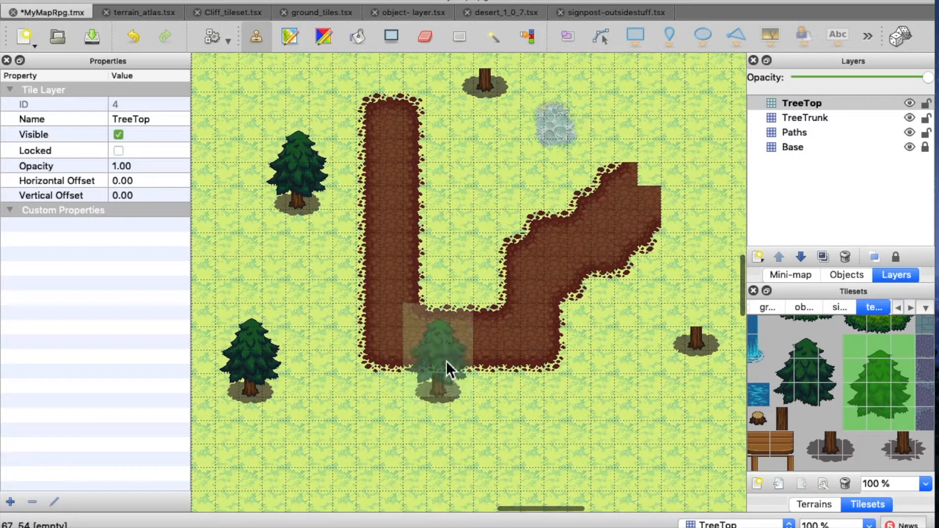
pyautogui.click(623, 224)
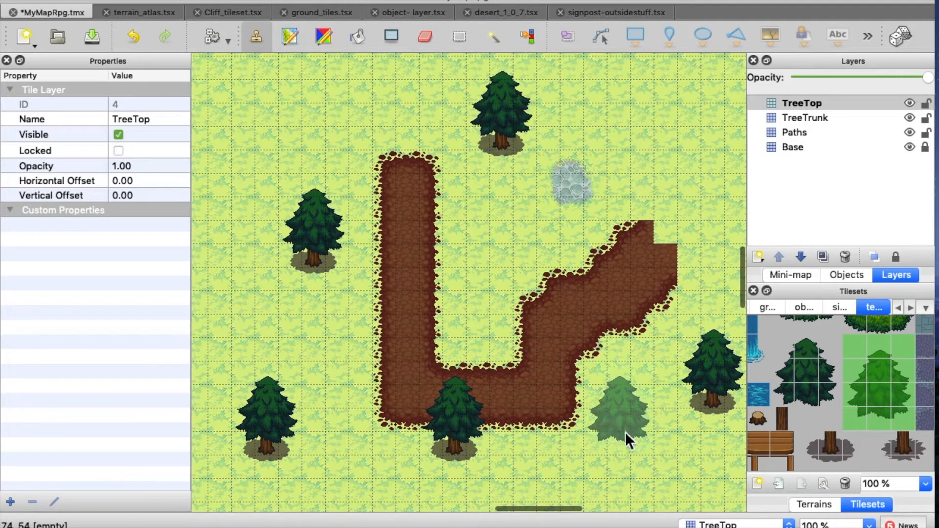
pyautogui.scroll(-3)
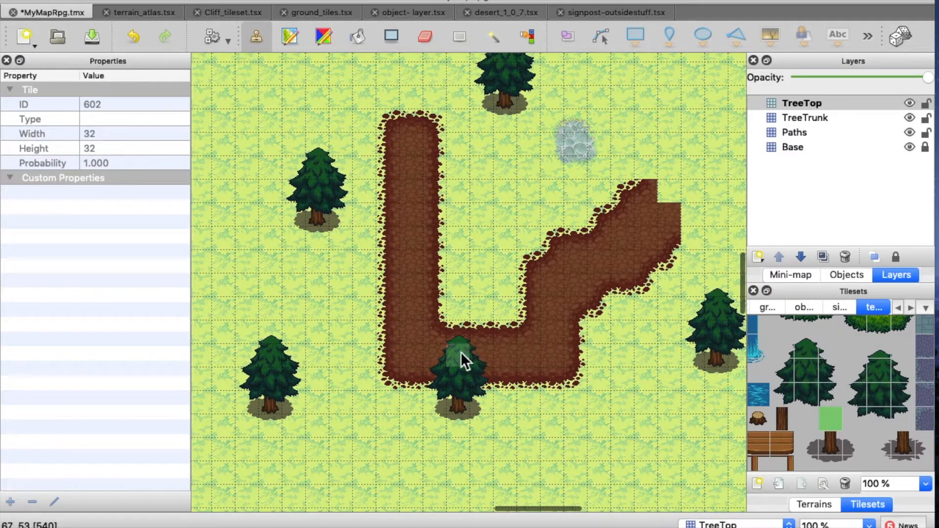
pyautogui.moveTo(464, 368)
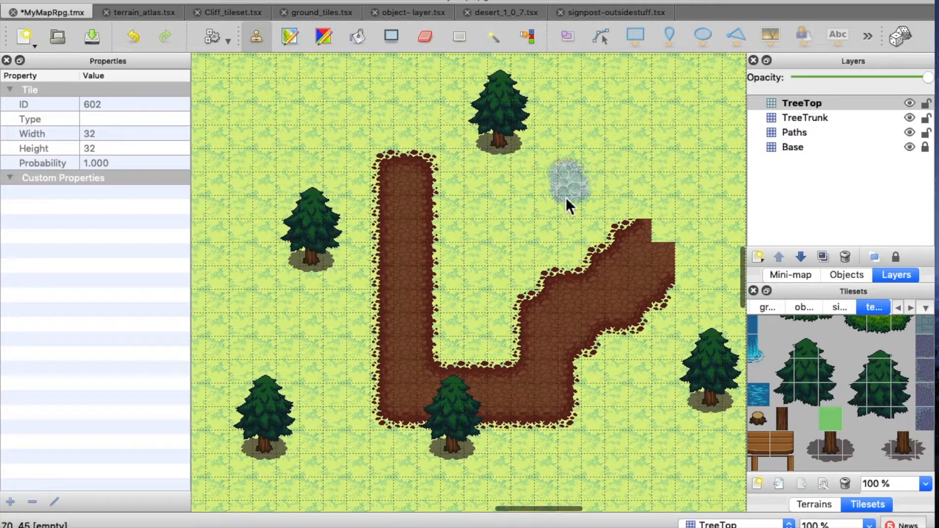
pyautogui.moveTo(760, 267)
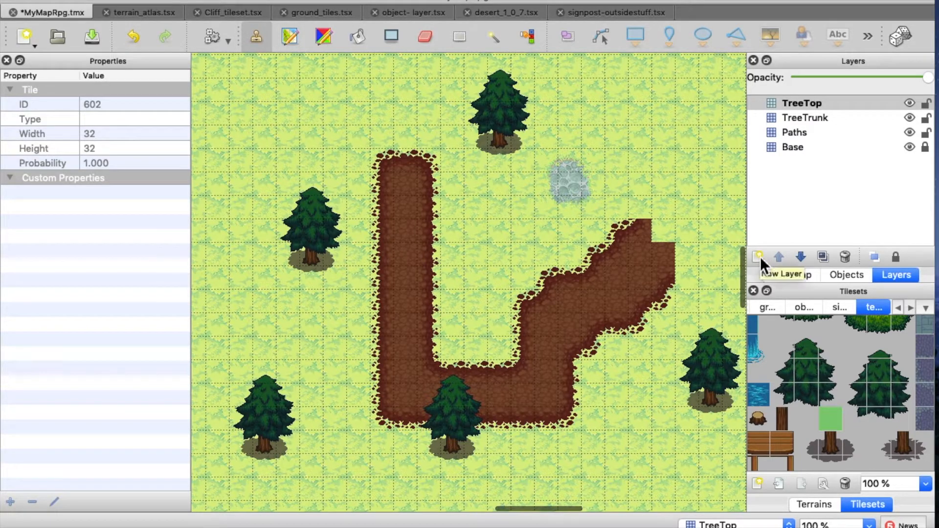
# Add a new tile layer above TreeTop in MyMapRpg.
pyautogui.click(759, 257)
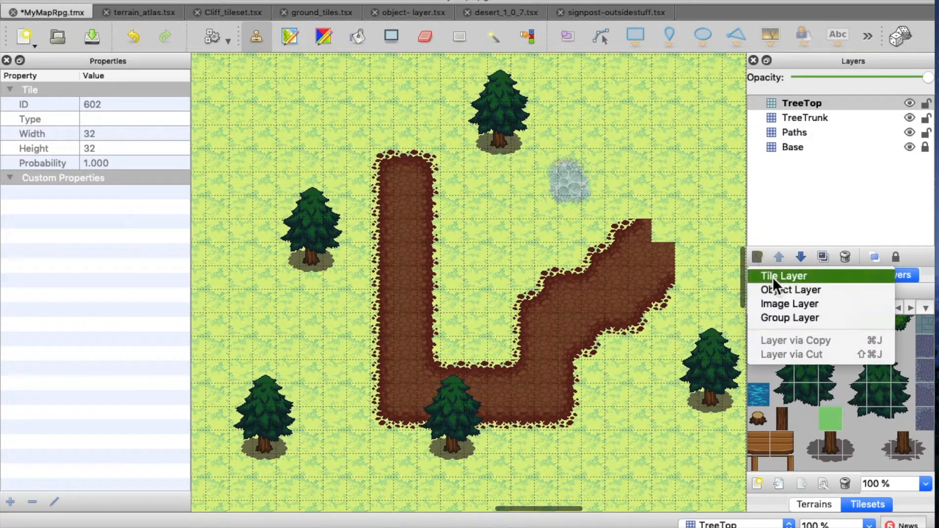
pyautogui.click(783, 276)
pyautogui.write('Collisions')
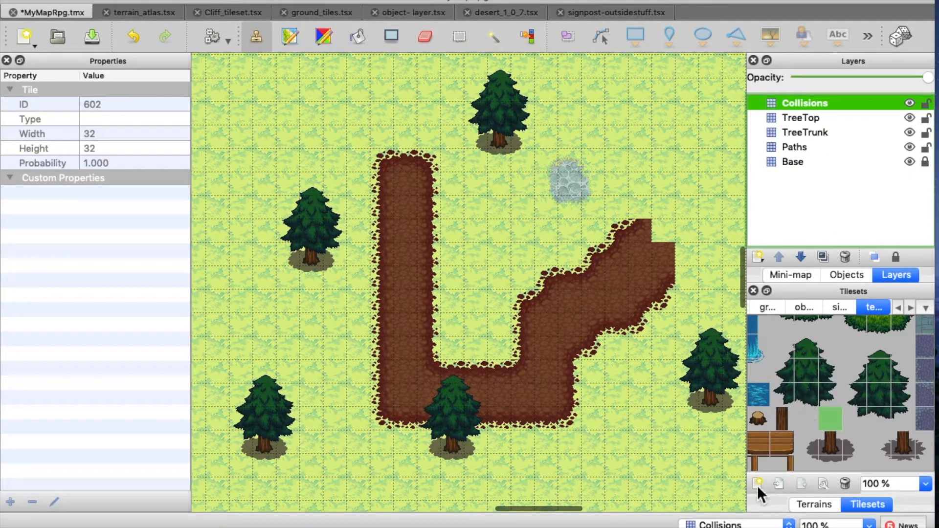
pyautogui.moveTo(759, 484)
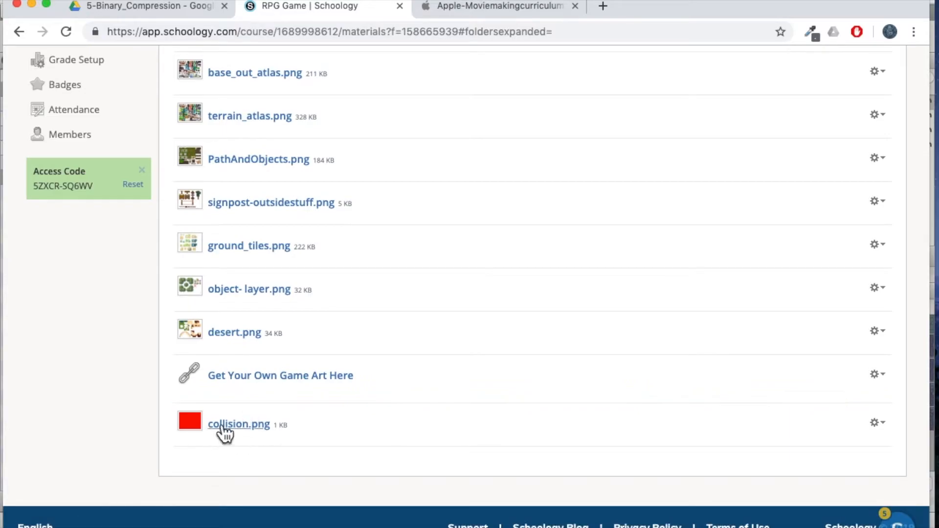
pyautogui.moveTo(261, 438)
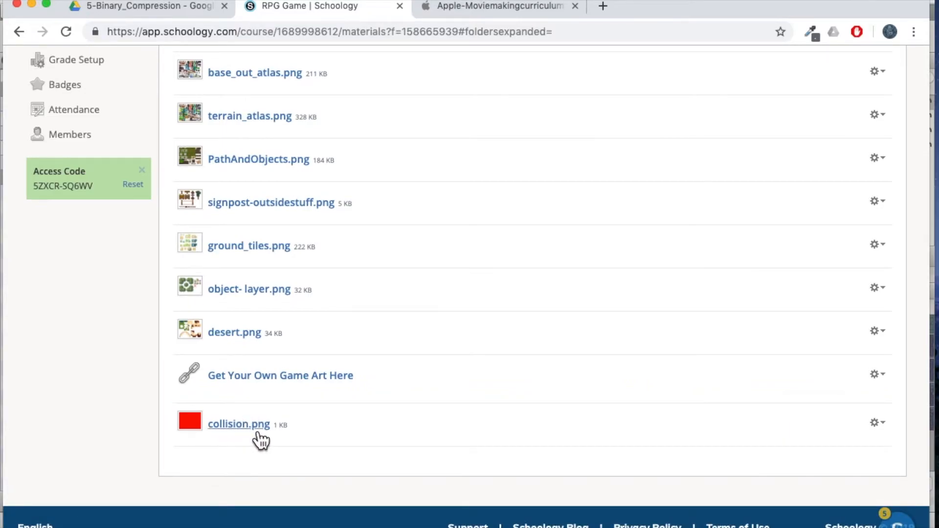
pyautogui.moveTo(247, 440)
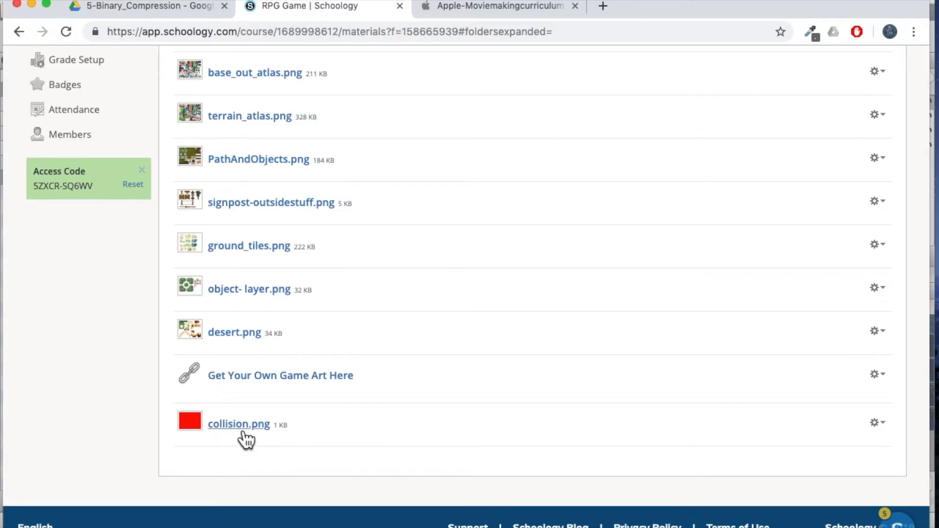
pyautogui.moveTo(410, 515)
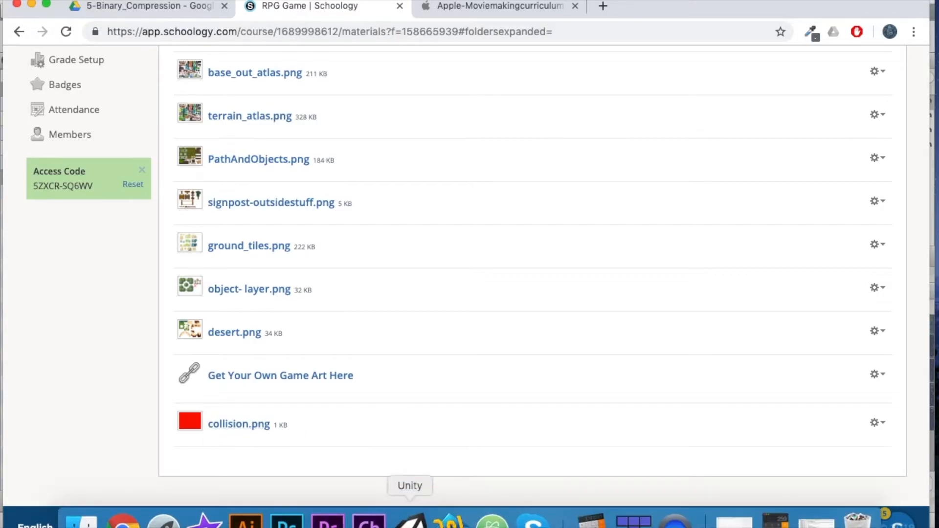
pyautogui.moveTo(634, 515)
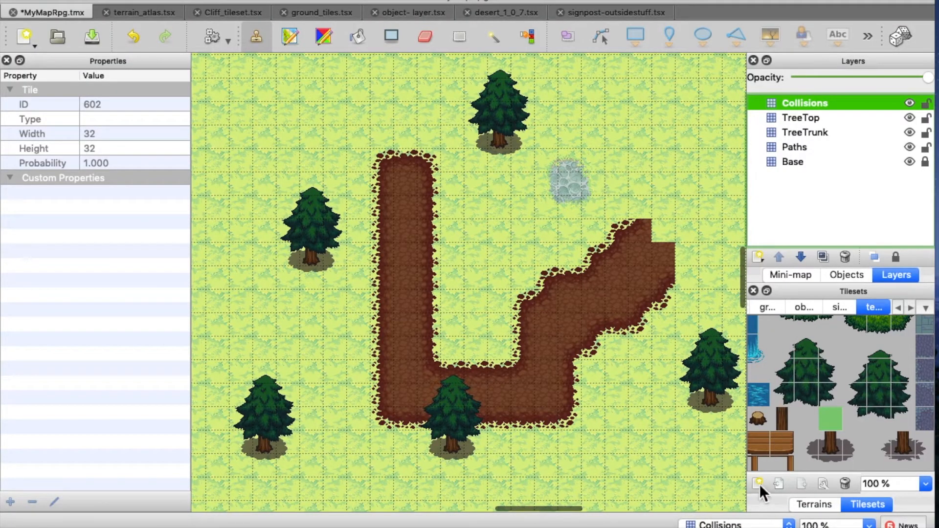
# Create a 'collision' tileset from collision.png, save its .tsx, and return to MyMapRpg.
pyautogui.click(757, 484)
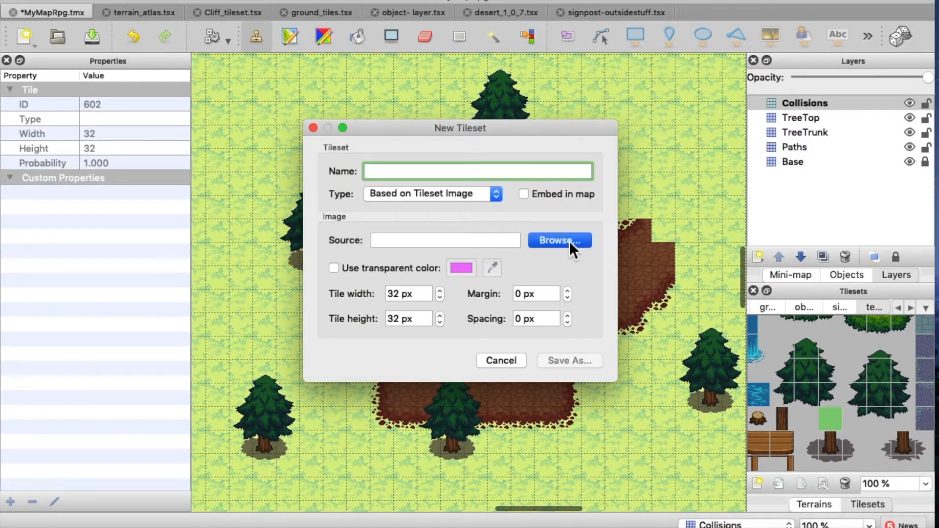
pyautogui.click(559, 240)
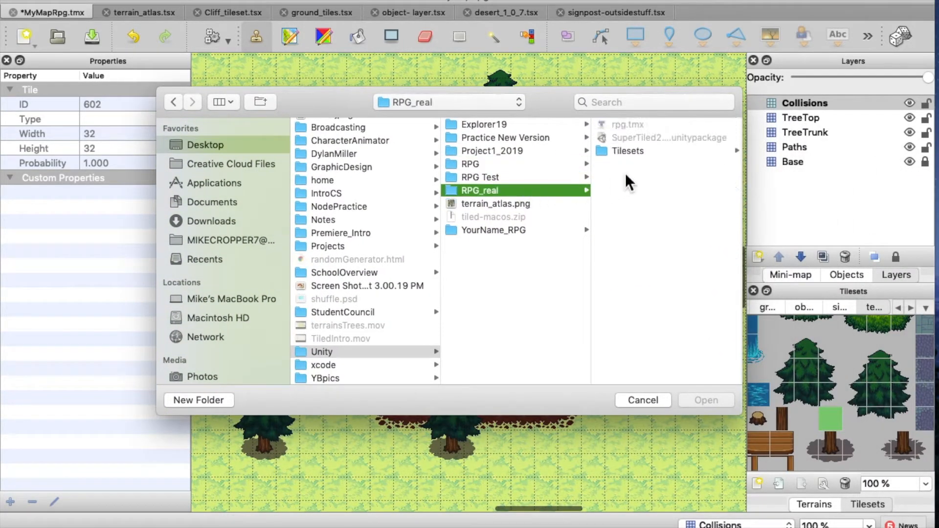
pyautogui.click(706, 400)
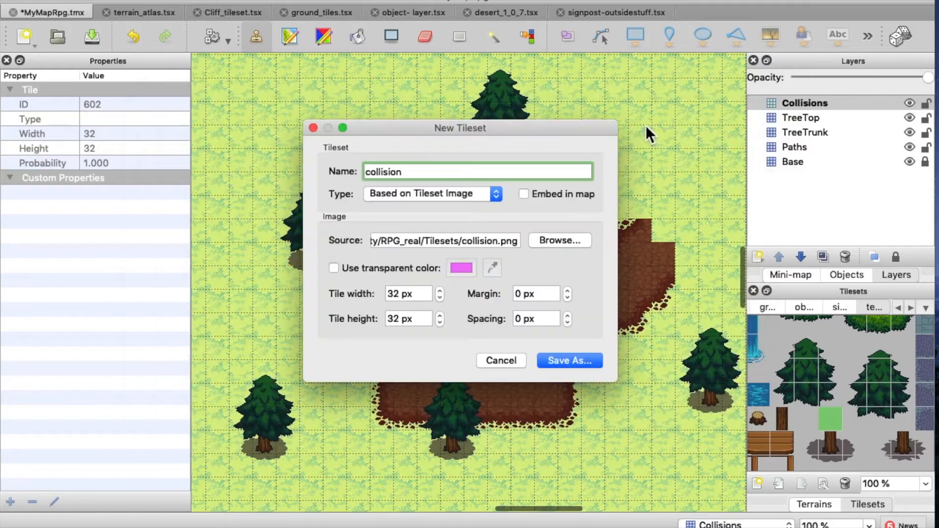
pyautogui.click(568, 360)
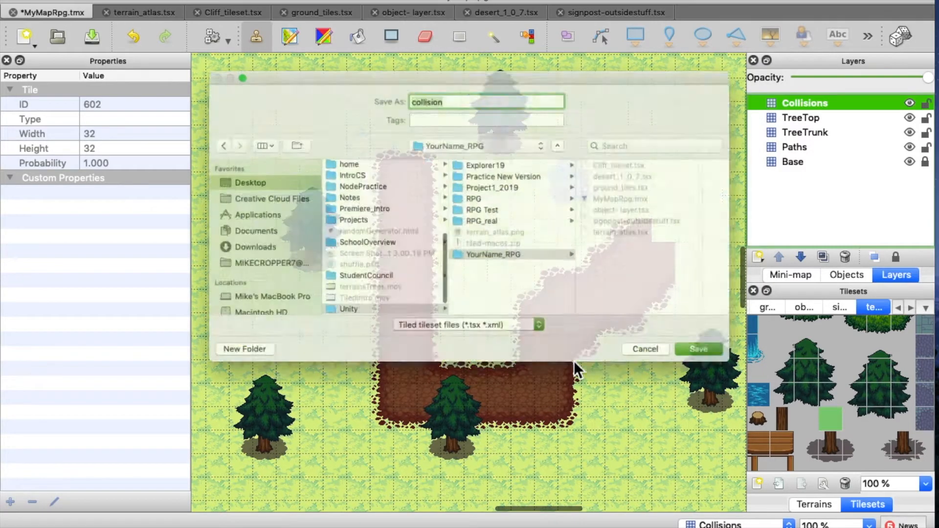
pyautogui.click(697, 350)
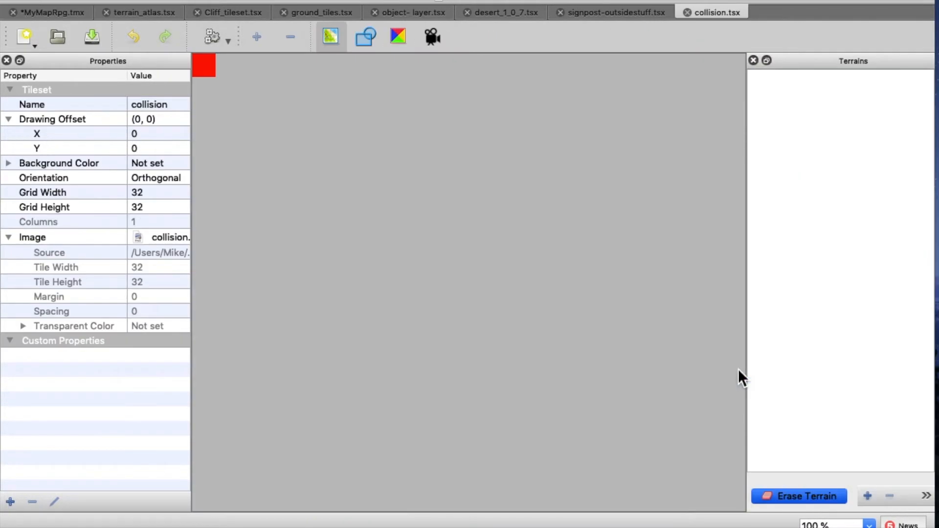
pyautogui.click(48, 12)
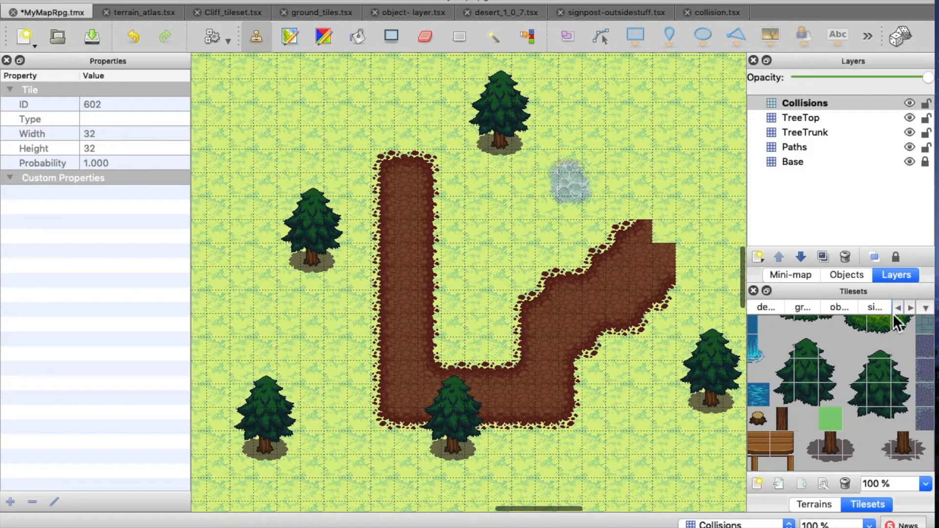
# Switch the tileset dropdown to the collision tileset.
pyautogui.click(927, 307)
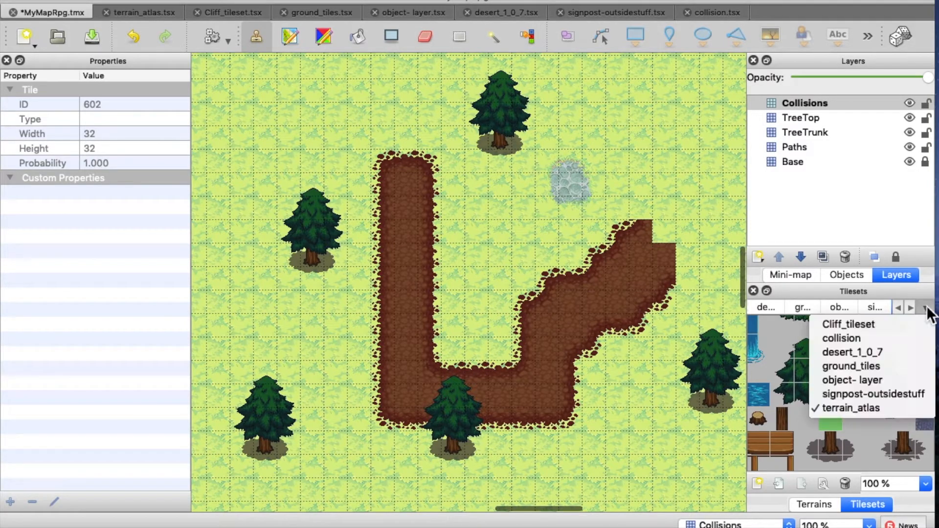
pyautogui.moveTo(893, 350)
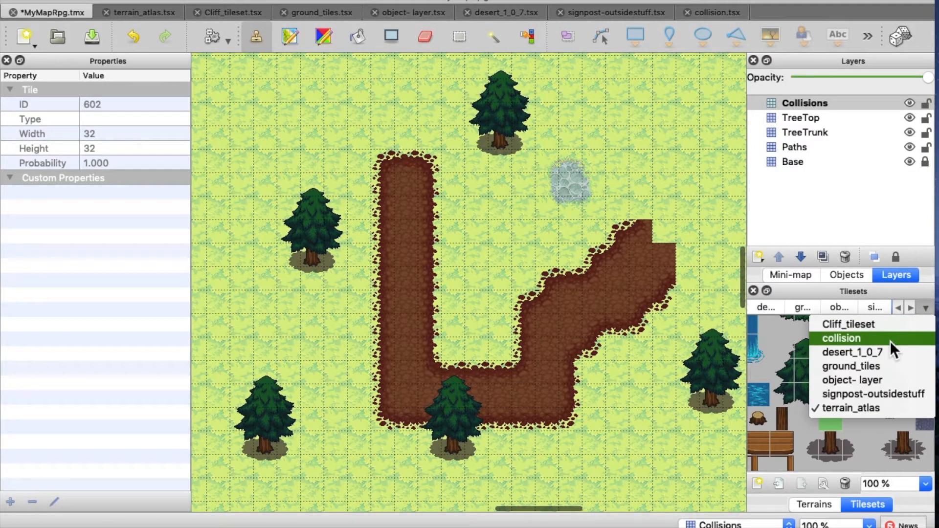
pyautogui.moveTo(850, 348)
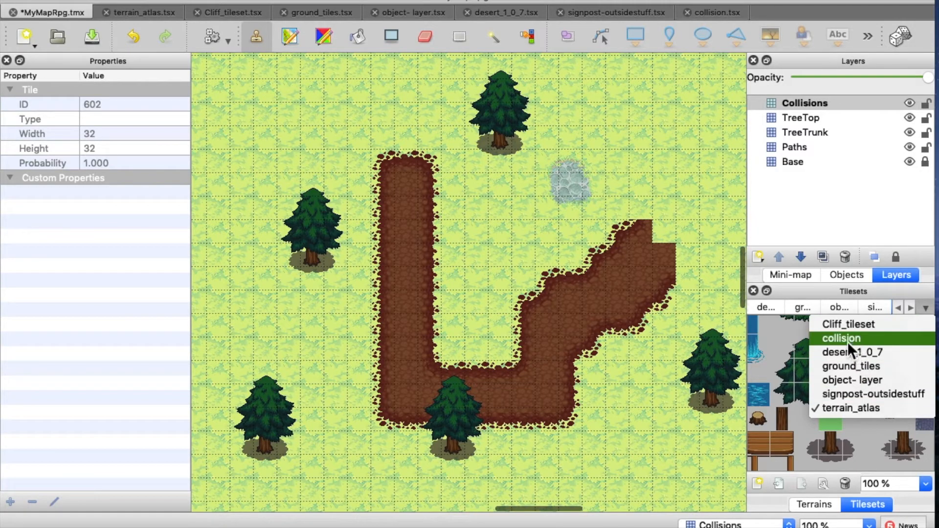
pyautogui.click(841, 339)
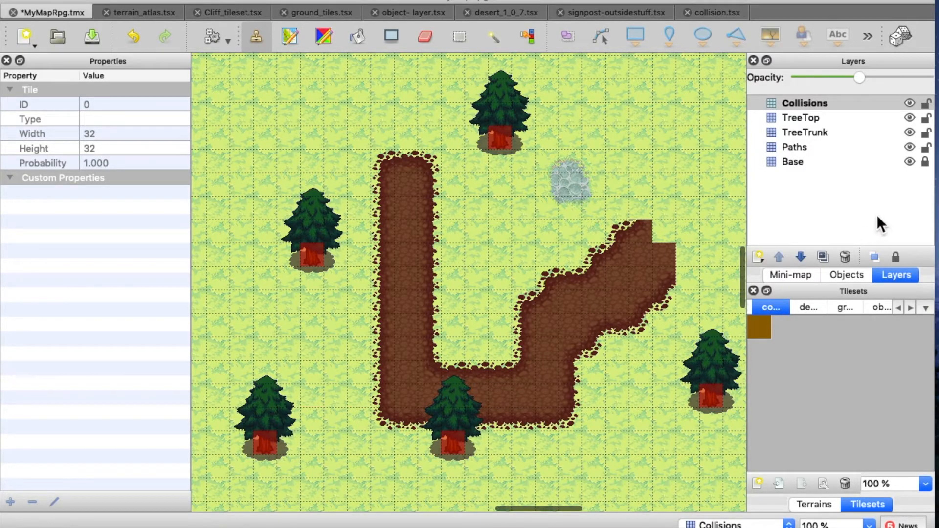
# Add a new tile layer named Objects.
pyautogui.click(801, 117)
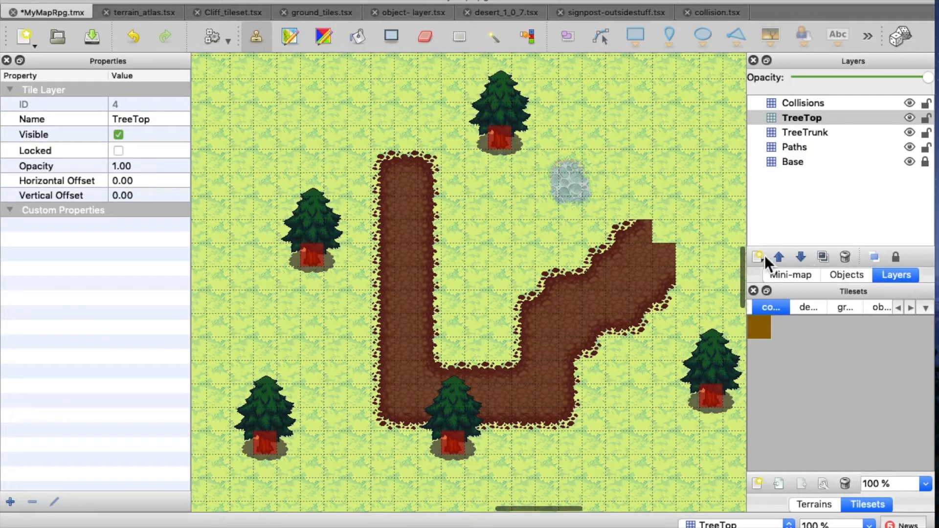
pyautogui.click(758, 257)
pyautogui.write('Objects')
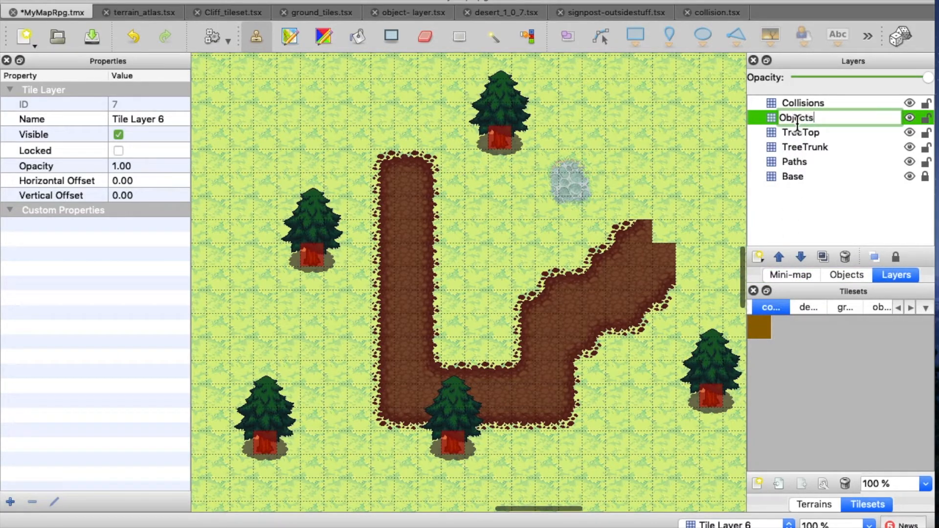
pyautogui.press('Return')
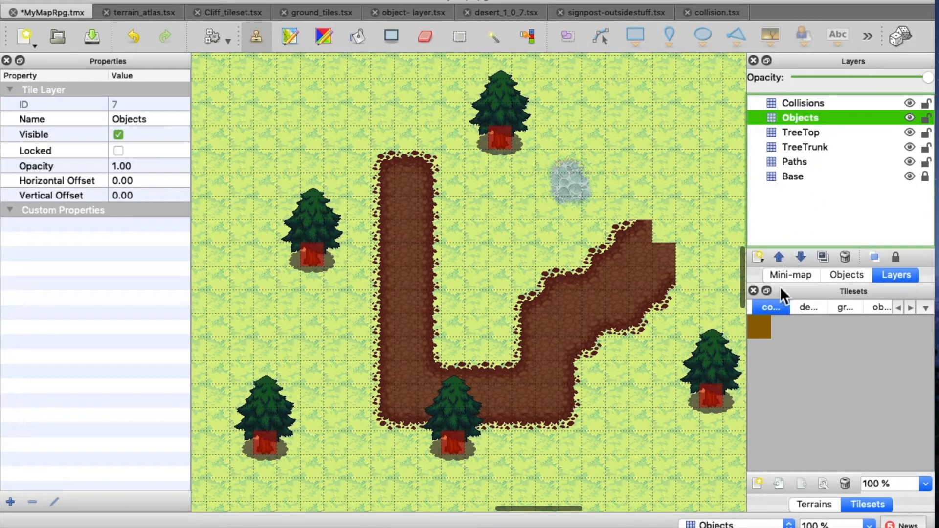
# Select the barrel tile from the object- layer tileset.
pyautogui.click(925, 307)
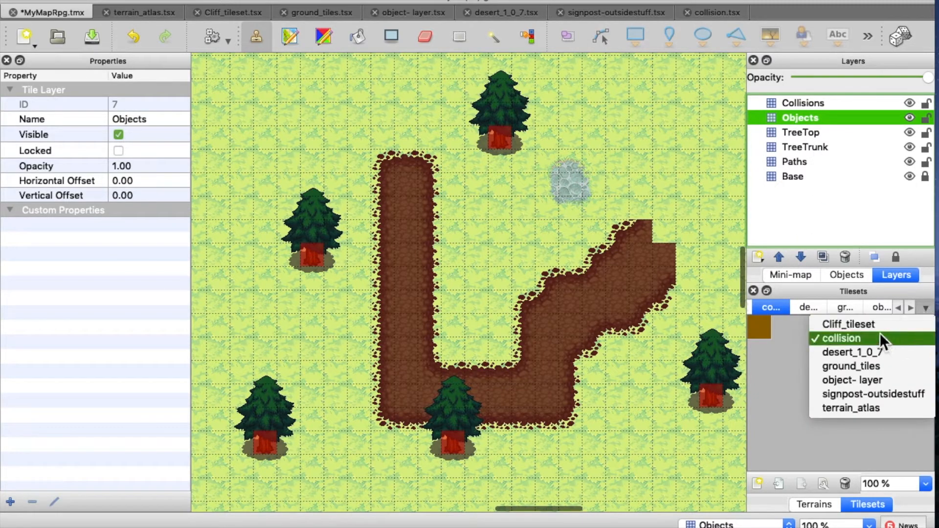
pyautogui.moveTo(852, 379)
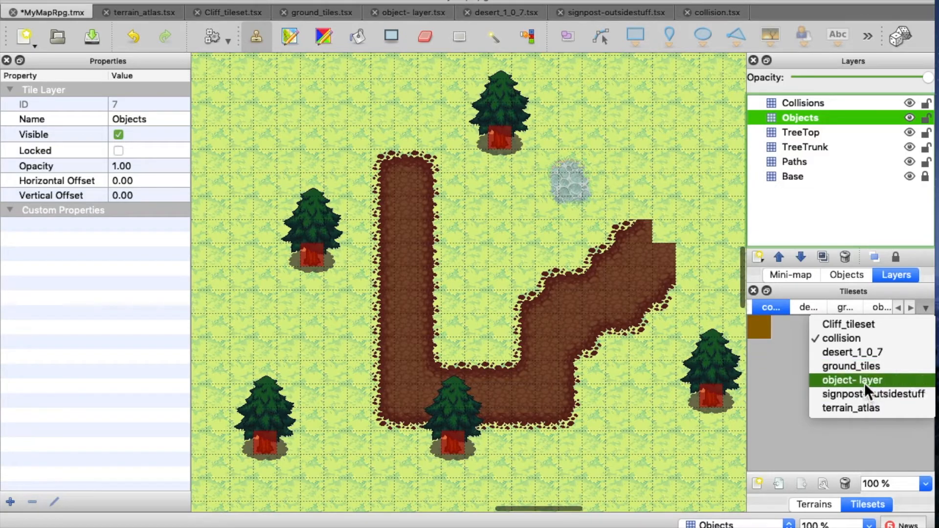
pyautogui.click(852, 379)
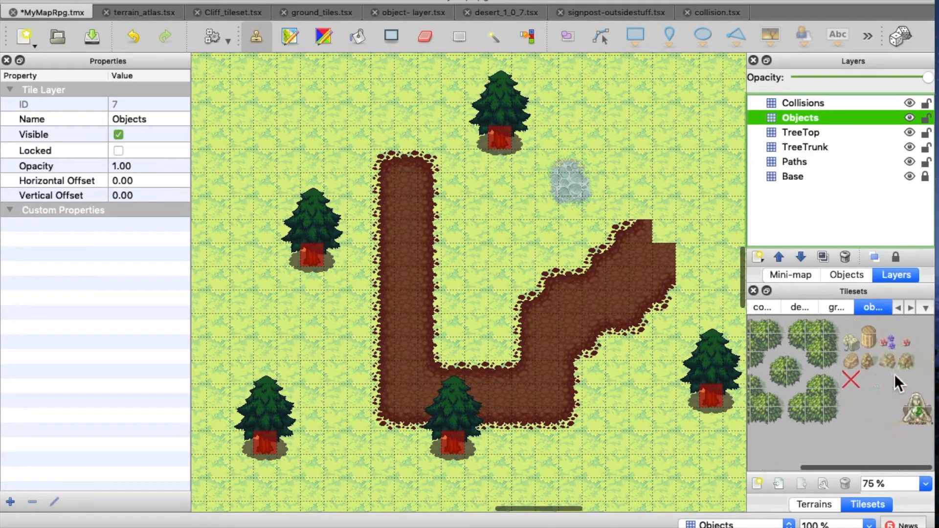
pyautogui.click(871, 343)
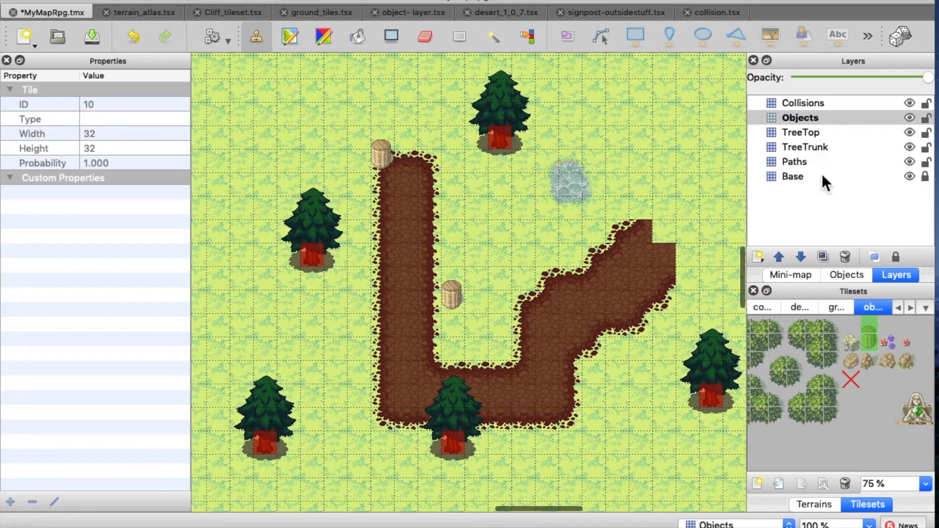
# On the Collisions layer, pick the red tile from the collision tileset.
pyautogui.click(804, 102)
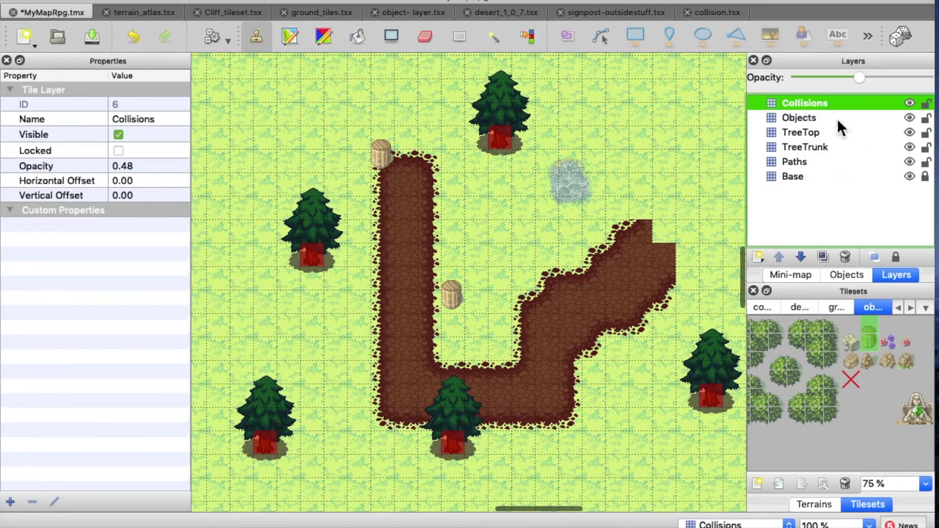
pyautogui.click(924, 307)
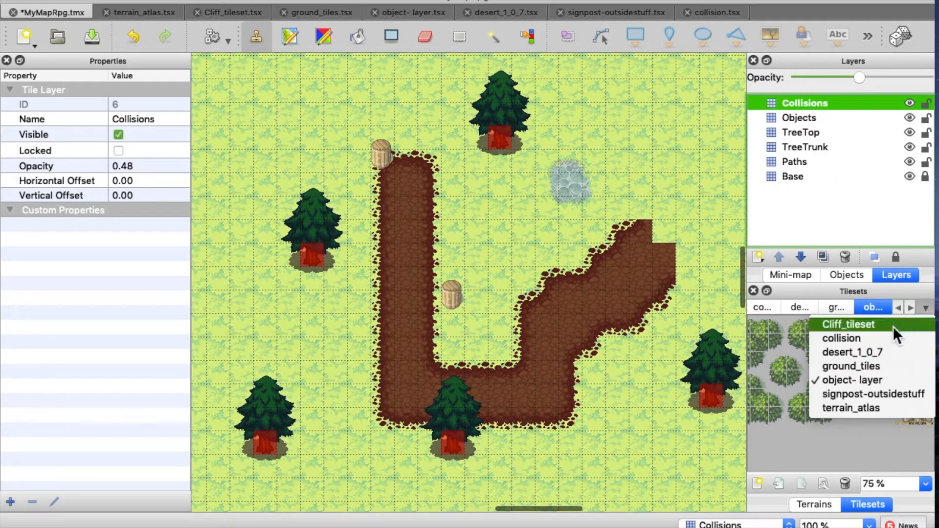
pyautogui.click(842, 338)
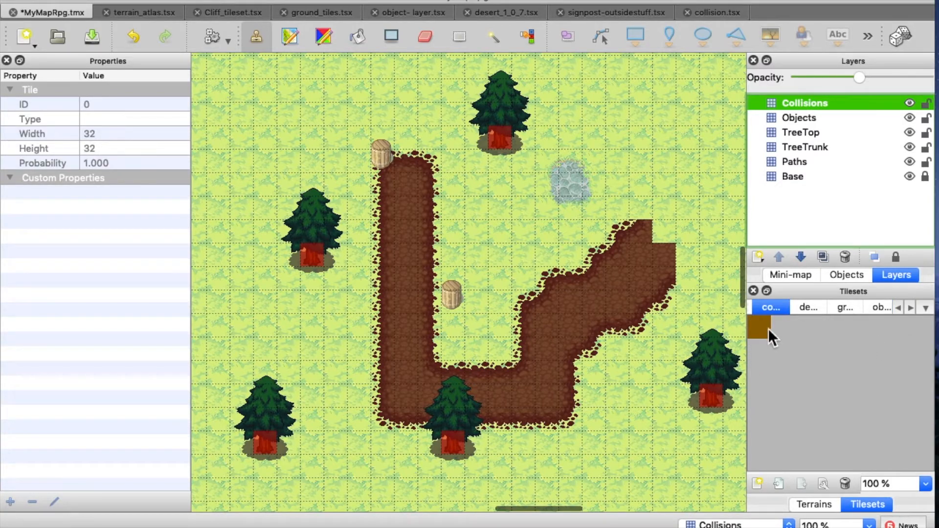
pyautogui.click(396, 150)
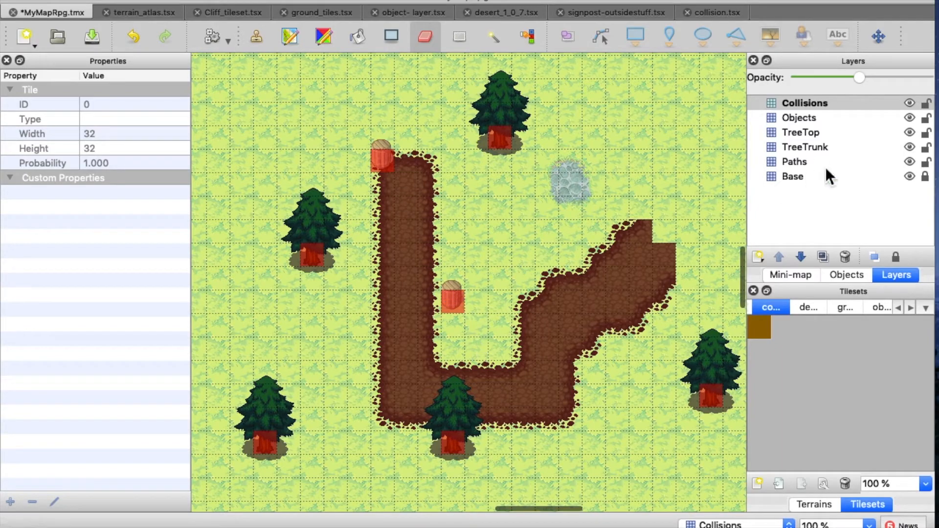
pyautogui.moveTo(670, 189)
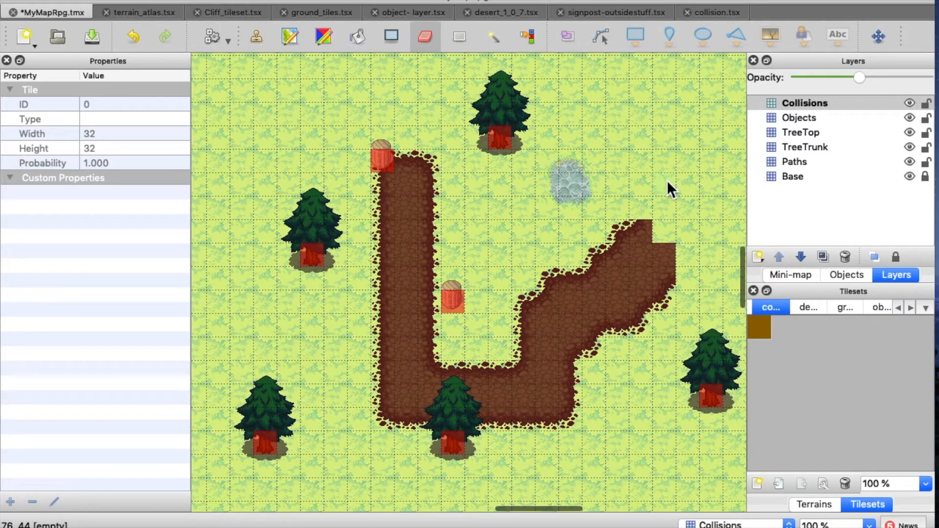
pyautogui.moveTo(635, 148)
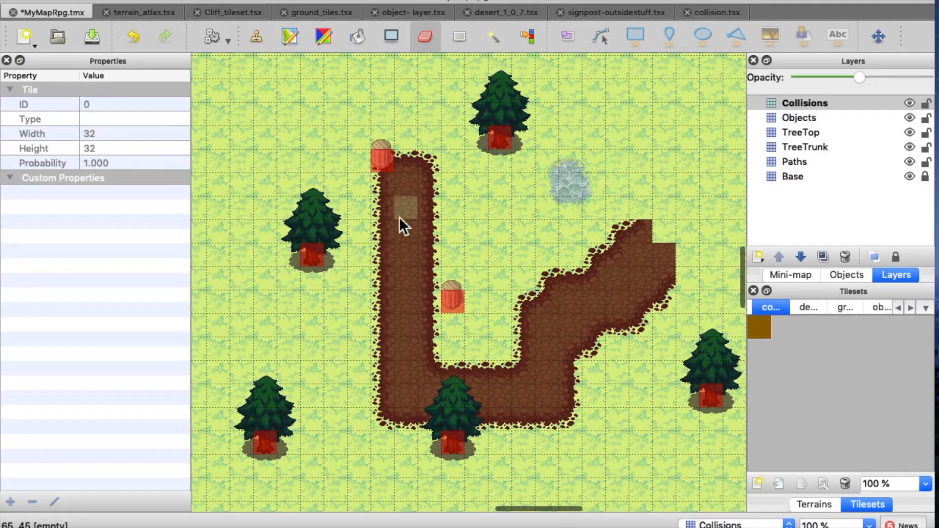
pyautogui.scroll(-3)
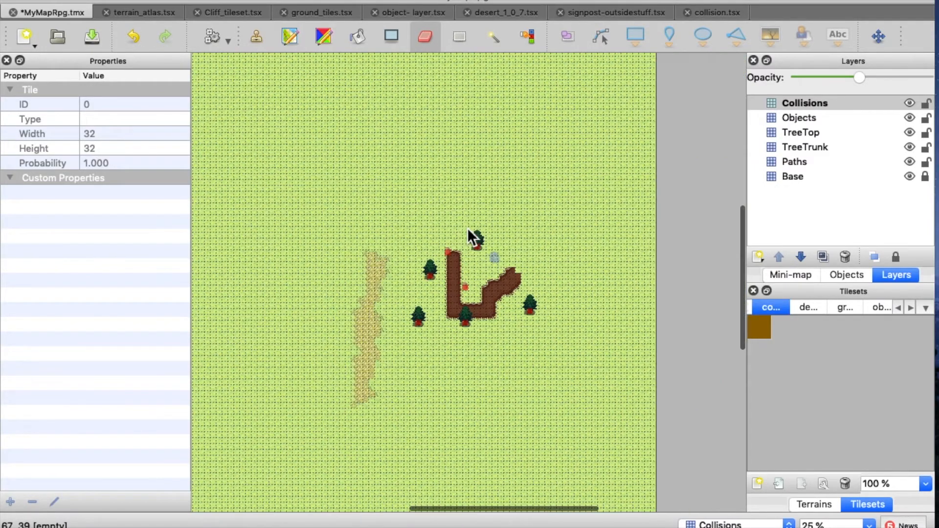
pyautogui.scroll(-3)
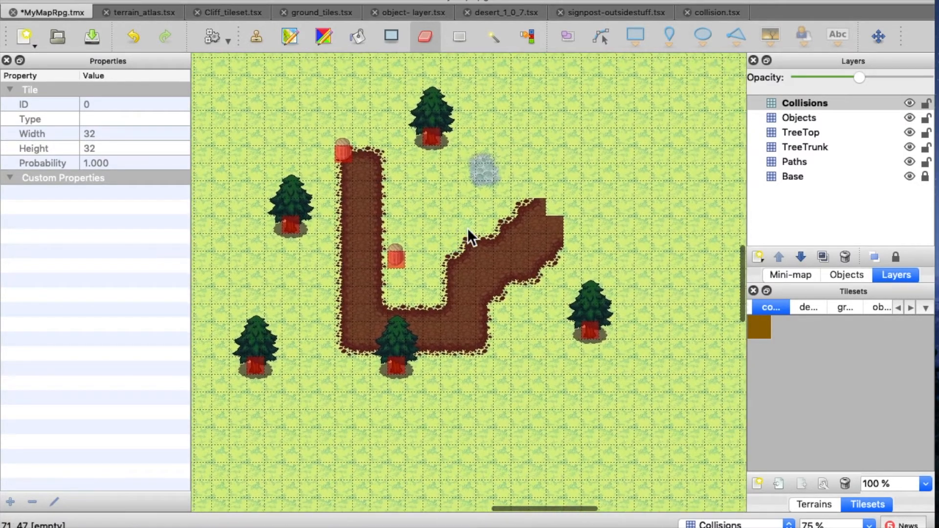
pyautogui.moveTo(605, 201)
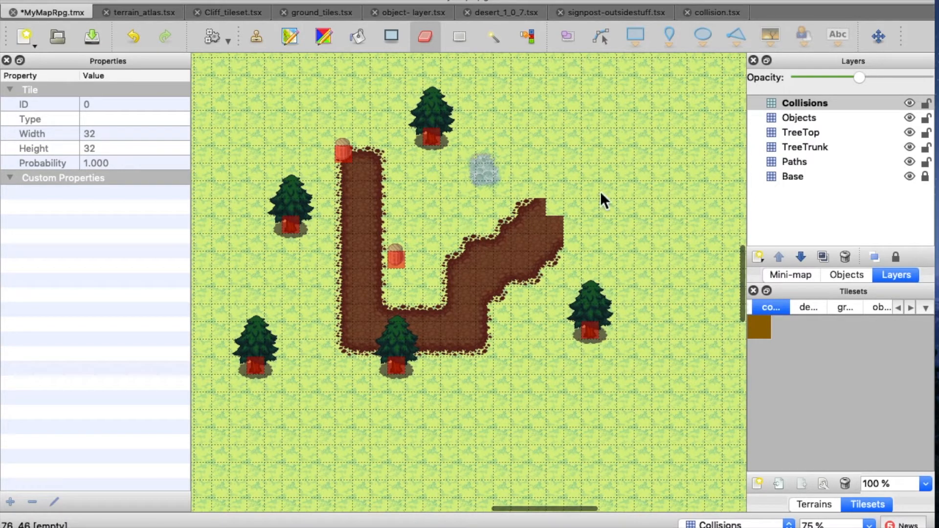
pyautogui.moveTo(797, 185)
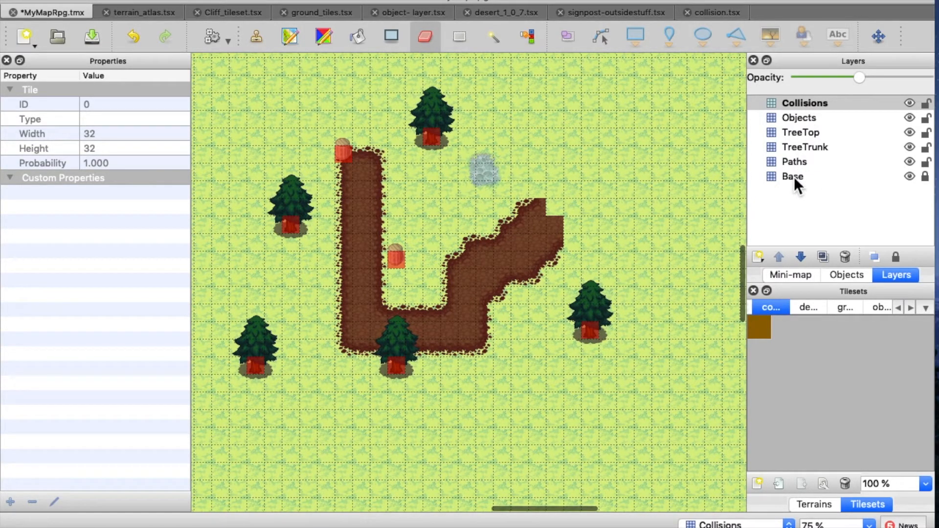
pyautogui.moveTo(801, 171)
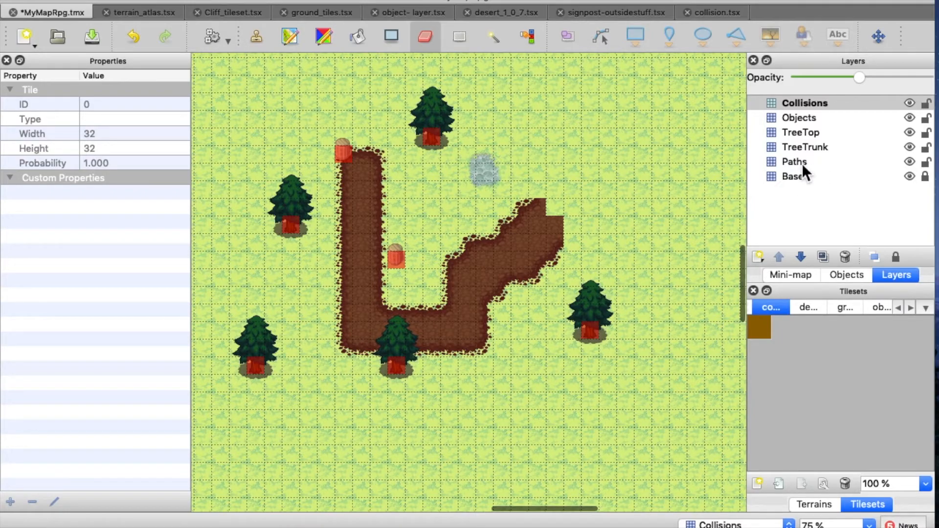
pyautogui.scroll(-3)
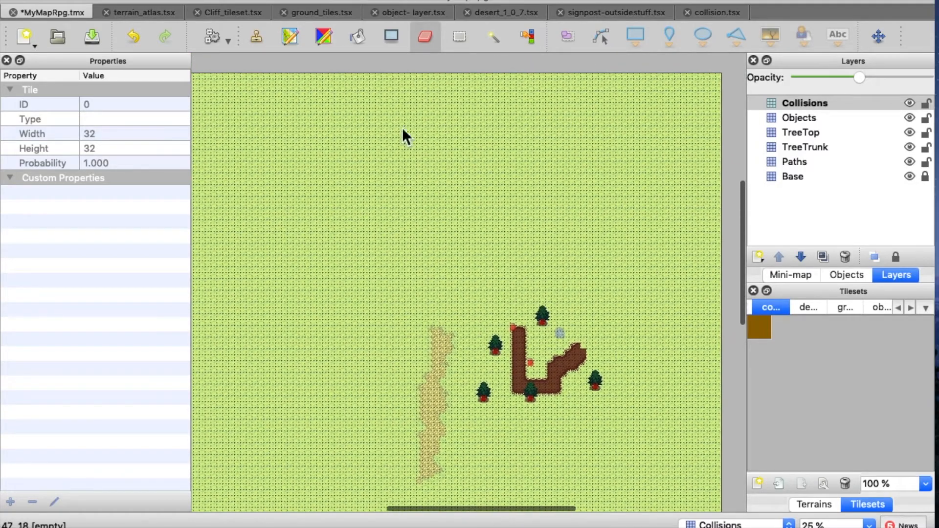
pyautogui.moveTo(420, 71)
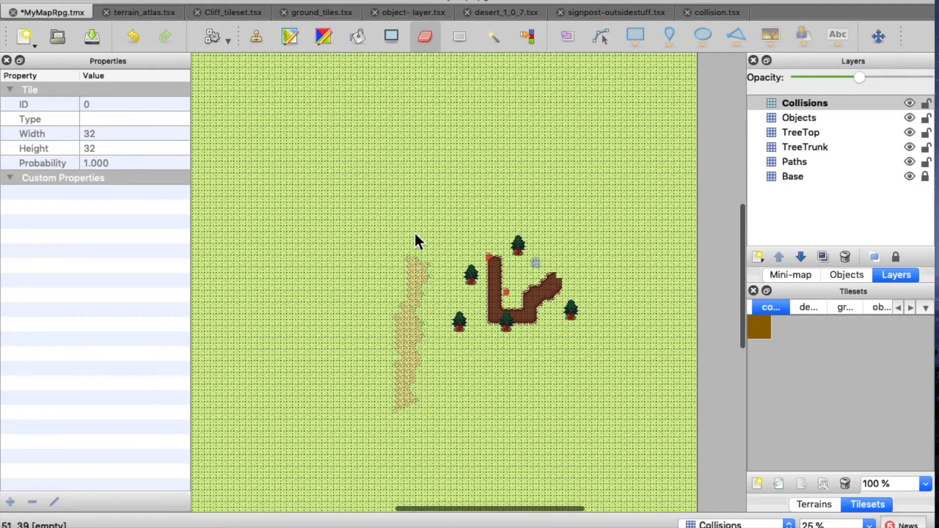
pyautogui.click(806, 147)
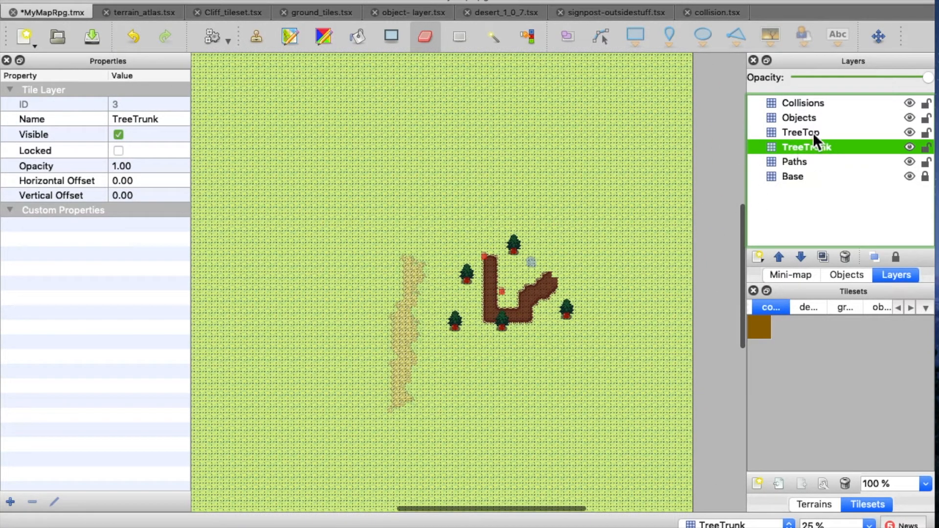
pyautogui.click(801, 132)
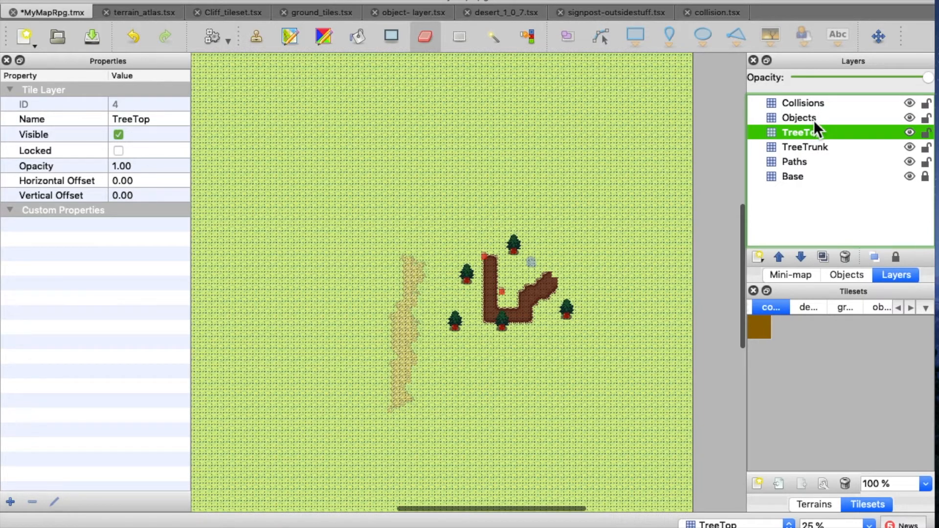
pyautogui.moveTo(563, 349)
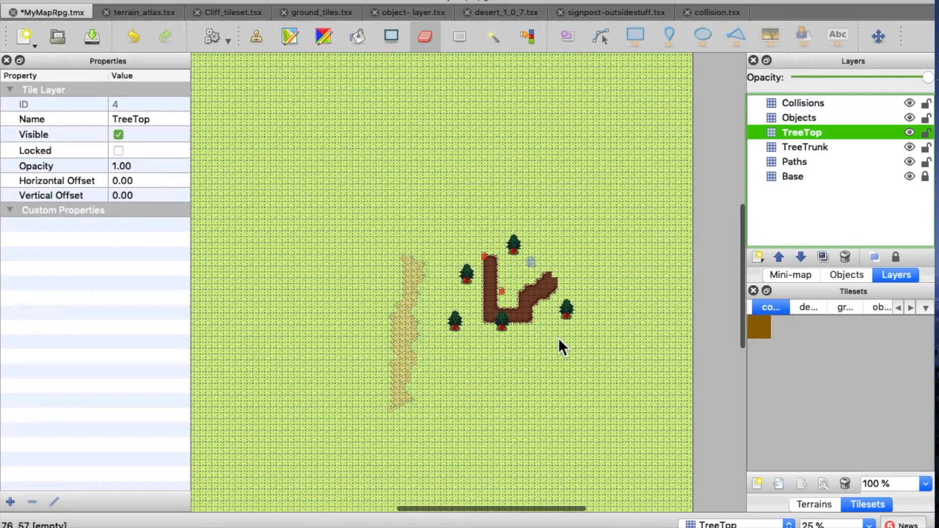
pyautogui.click(799, 117)
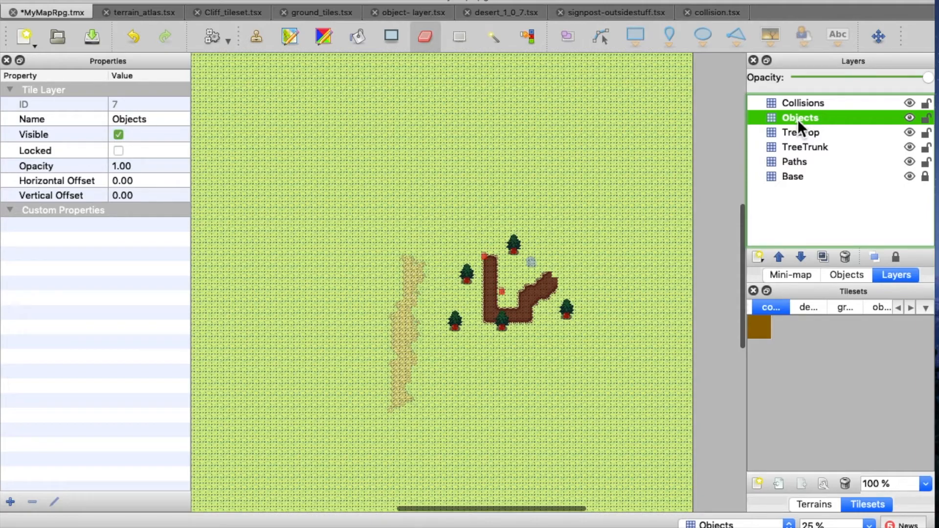
pyautogui.moveTo(338, 189)
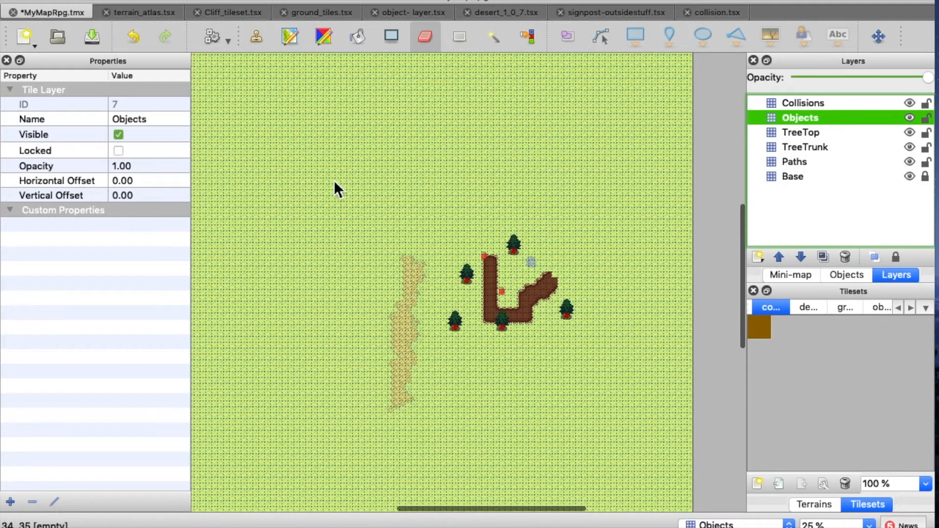
pyautogui.moveTo(390, 345)
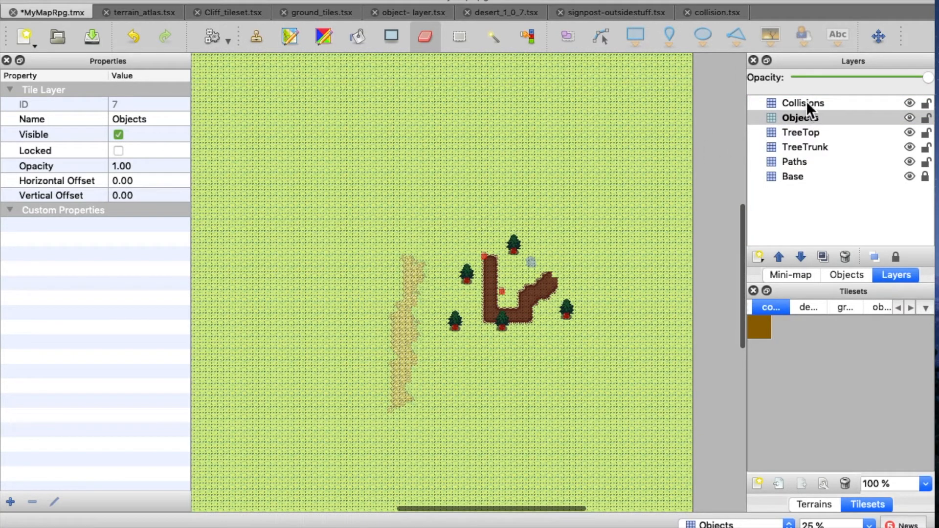
pyautogui.click(803, 102)
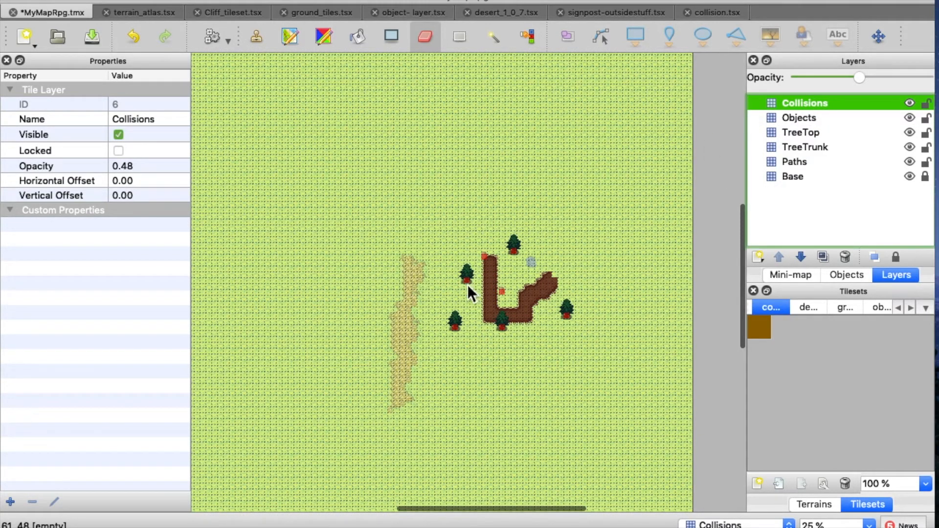
pyautogui.moveTo(475, 342)
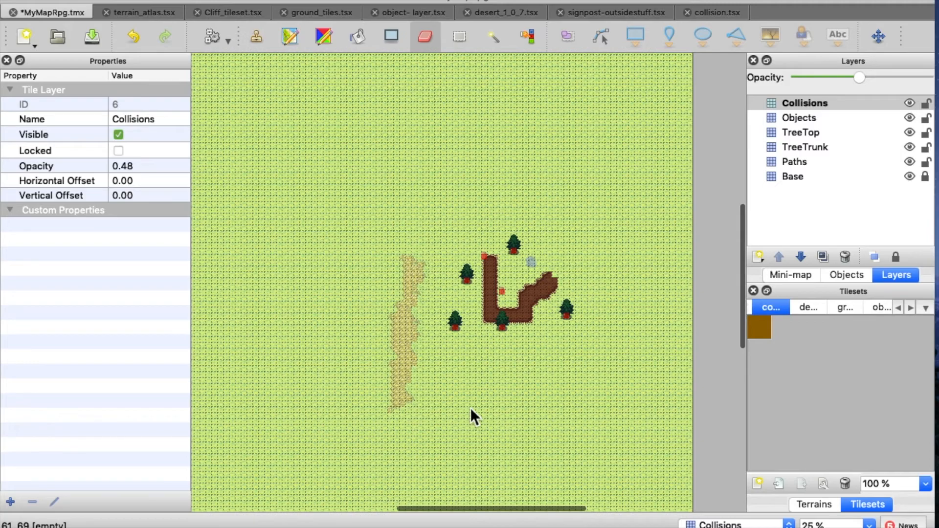
pyautogui.moveTo(563, 407)
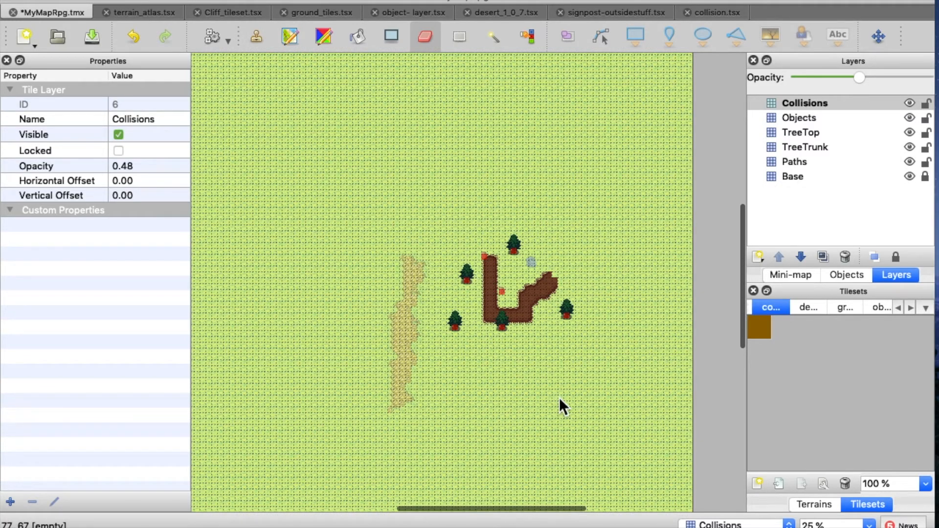
pyautogui.moveTo(491, 269)
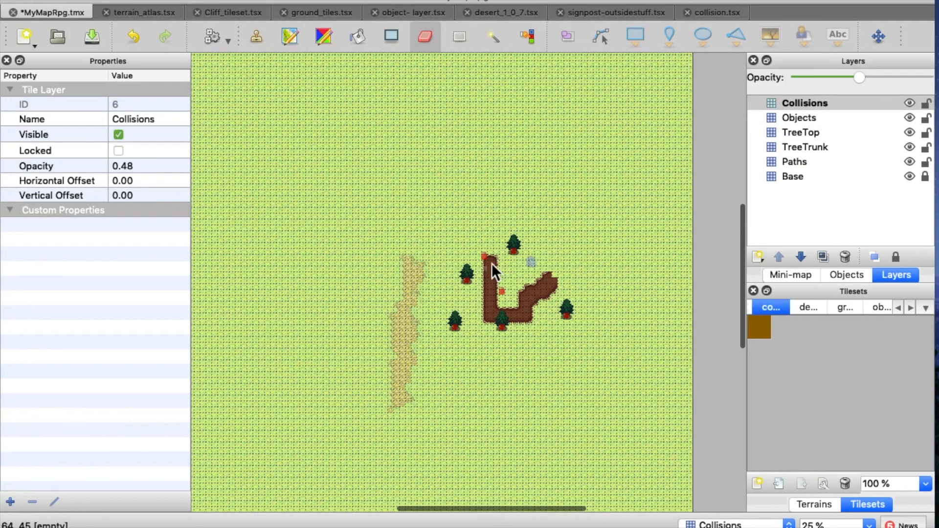
pyautogui.moveTo(590, 434)
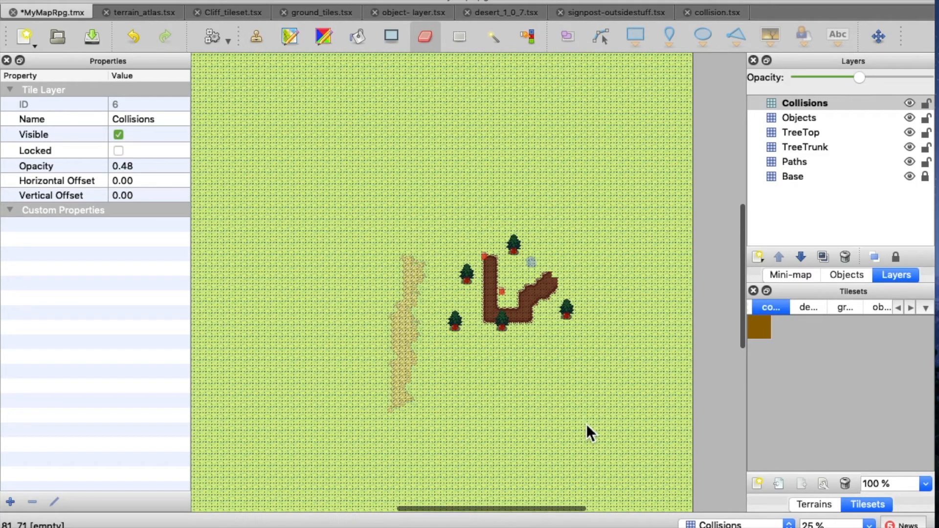